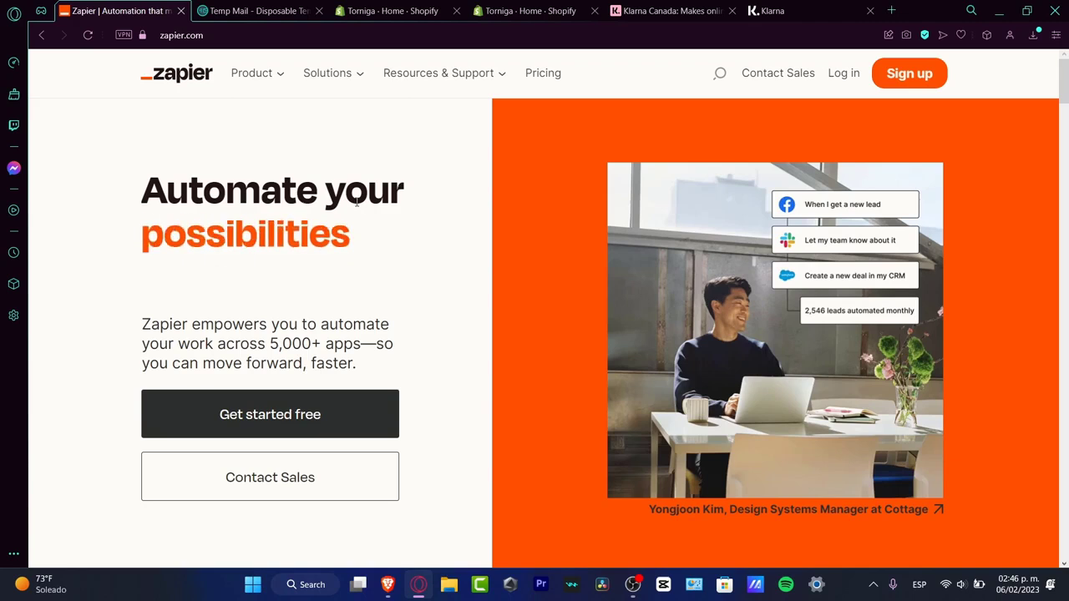
- Browse the Automation for marketers page, then return to the Zapier homepage
scroll("down", 3)
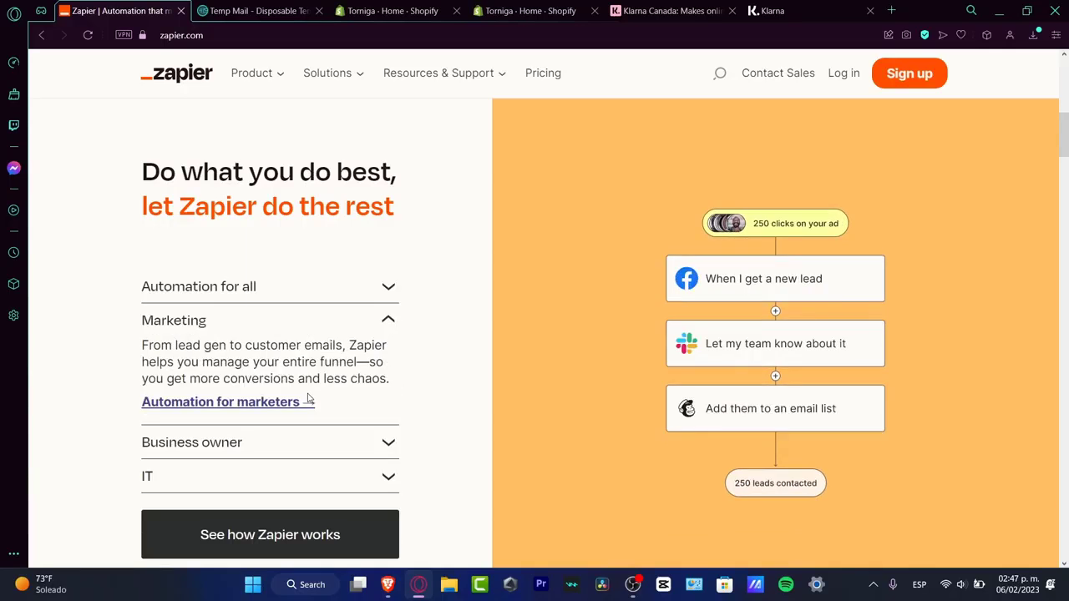
left_click(222, 402)
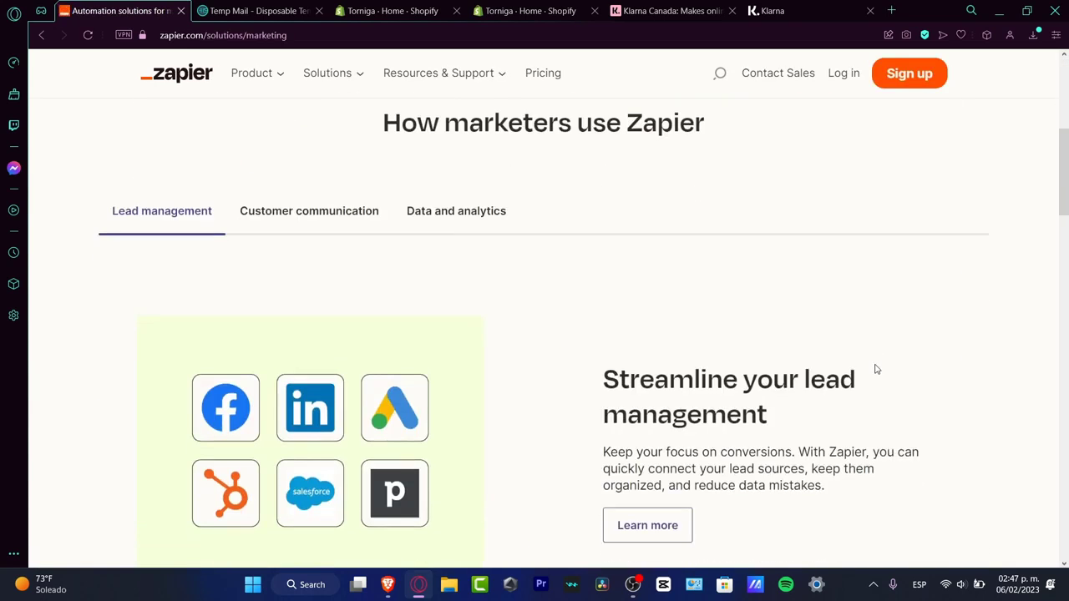
scroll("down", 3)
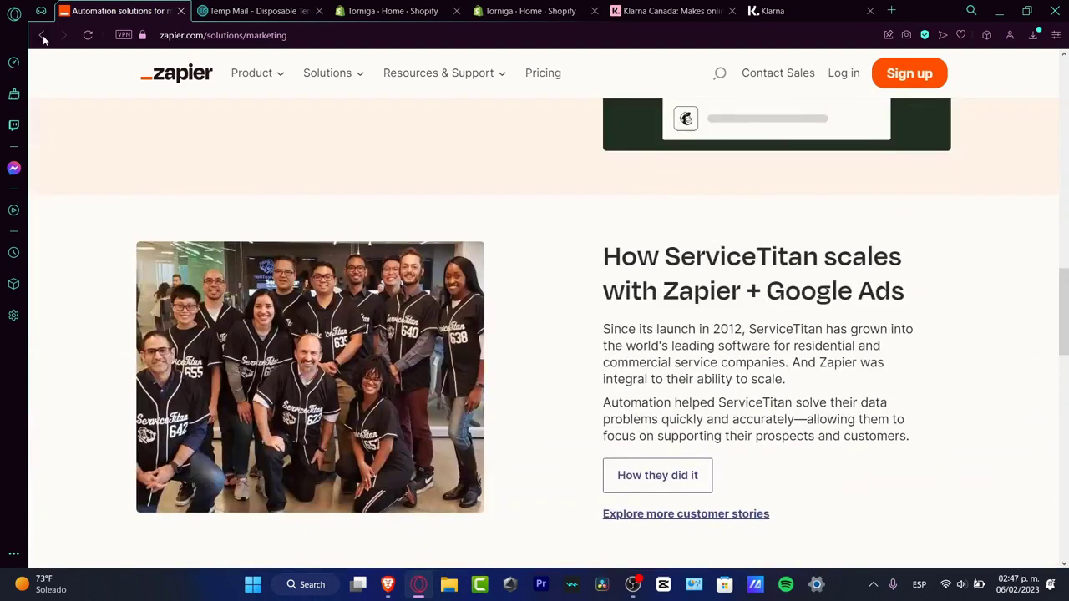
left_click(42, 35)
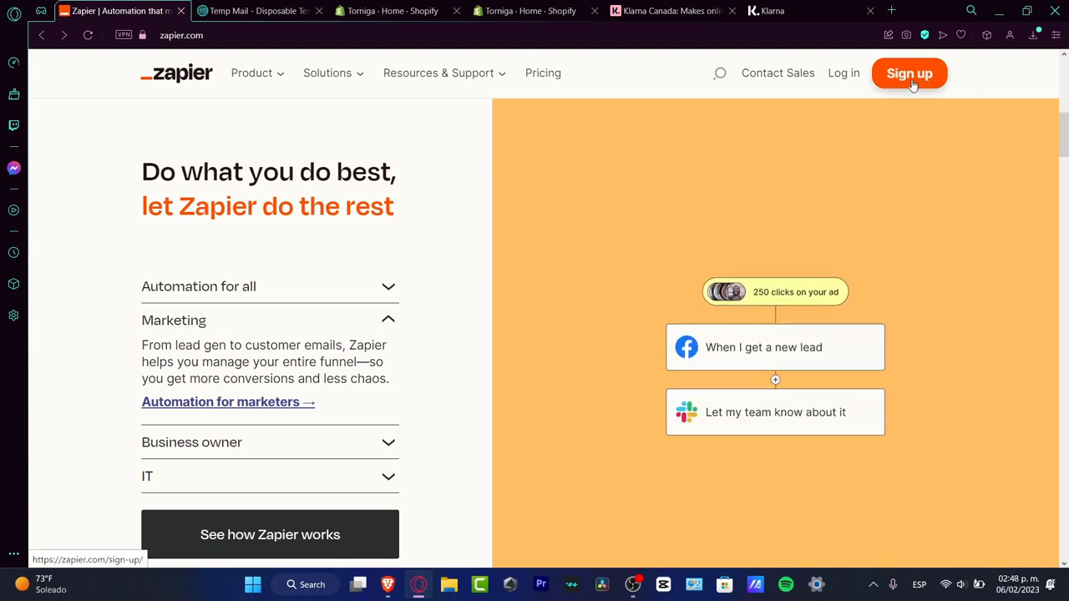
- Sign up and choose Project Management as the role with 1-49 employees
left_click(909, 73)
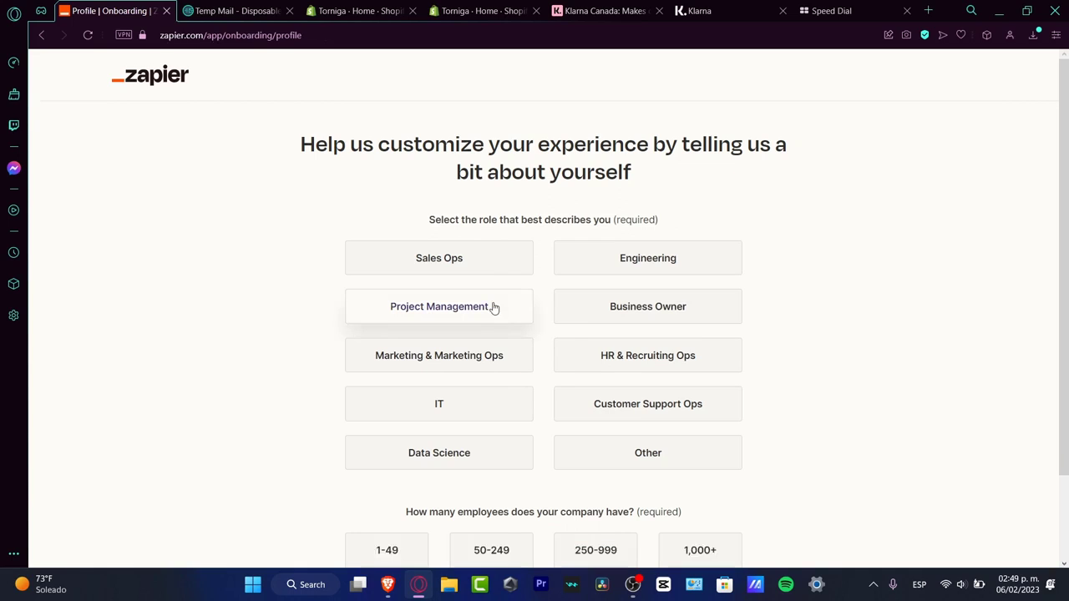
mouse_move(588, 217)
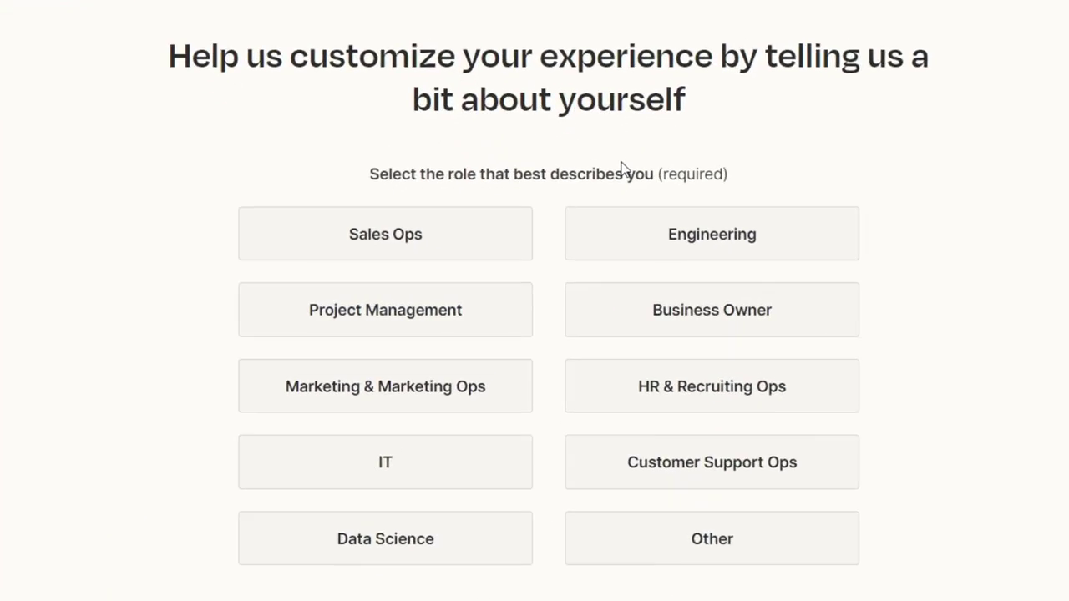
left_click(385, 309)
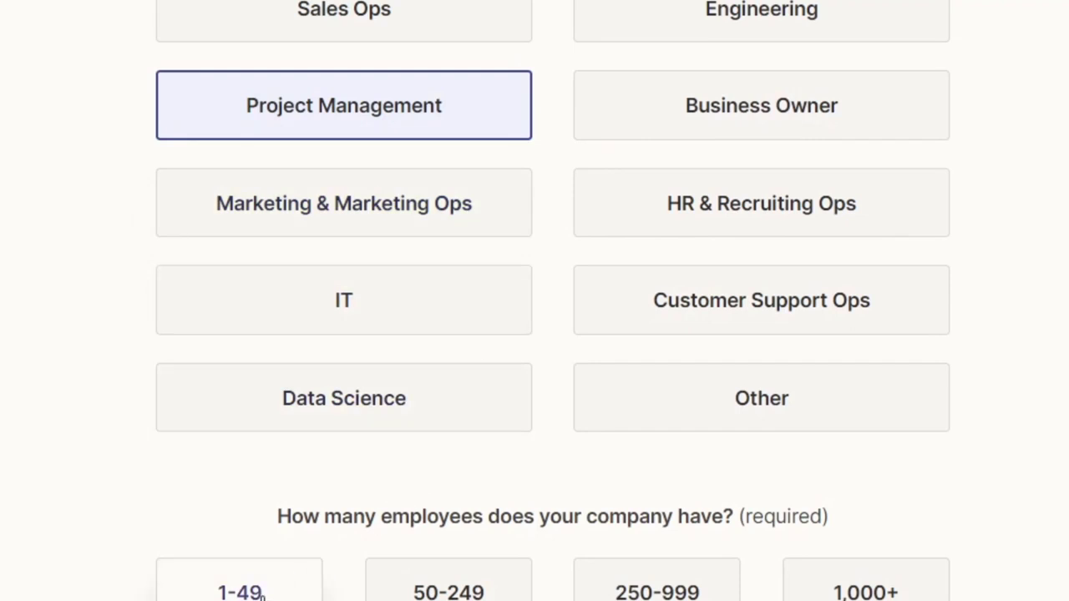
left_click(239, 580)
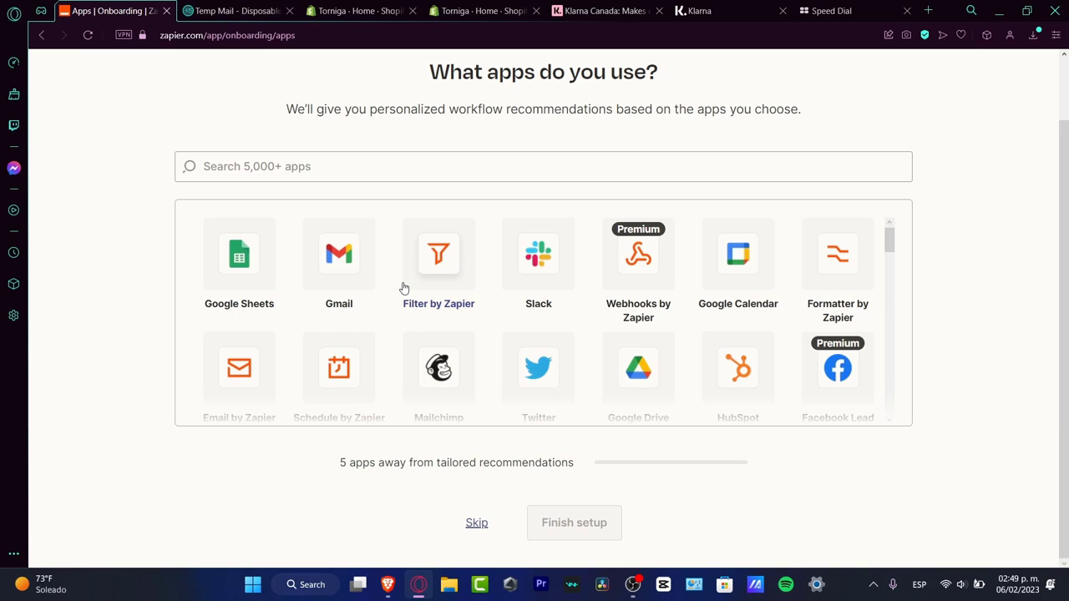
- Pick nine apps, including Google Sheets, Gmail, Google Calendar, Notion and Discord, and finish onboarding
left_click(239, 253)
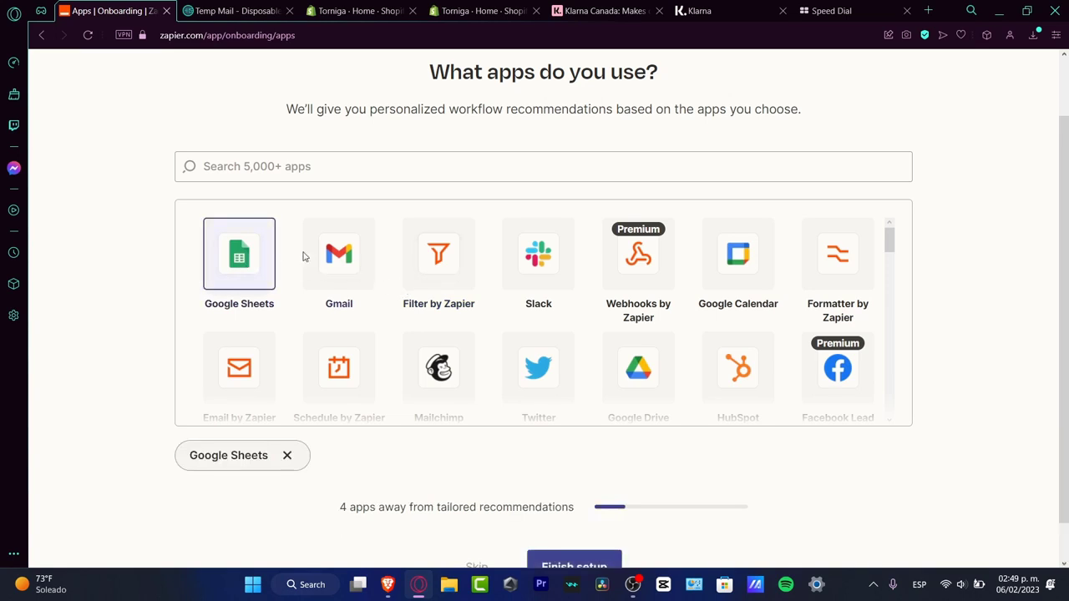
left_click(438, 368)
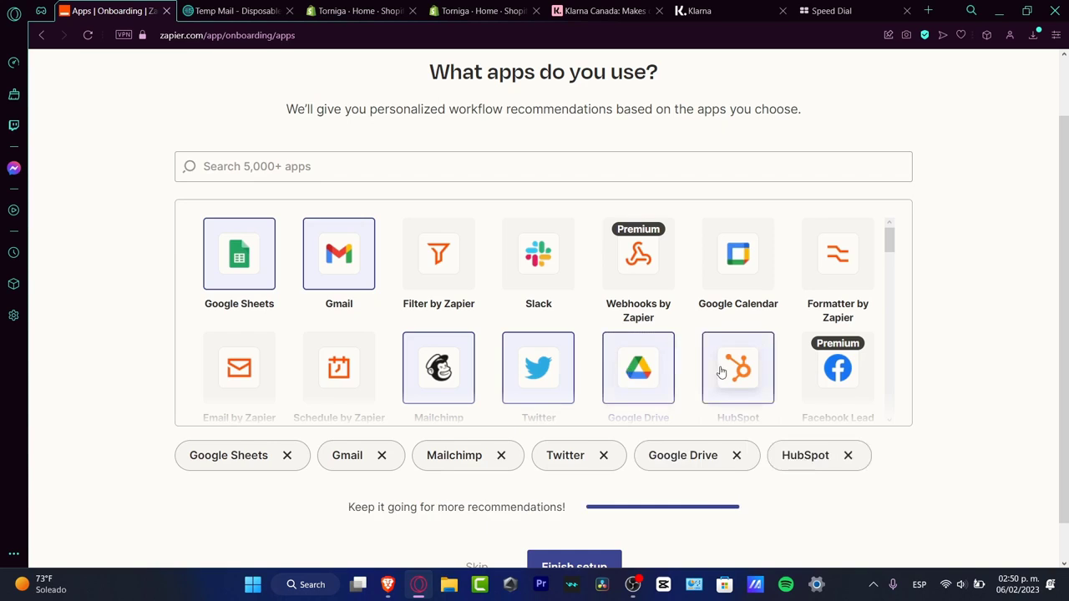
mouse_move(721, 359)
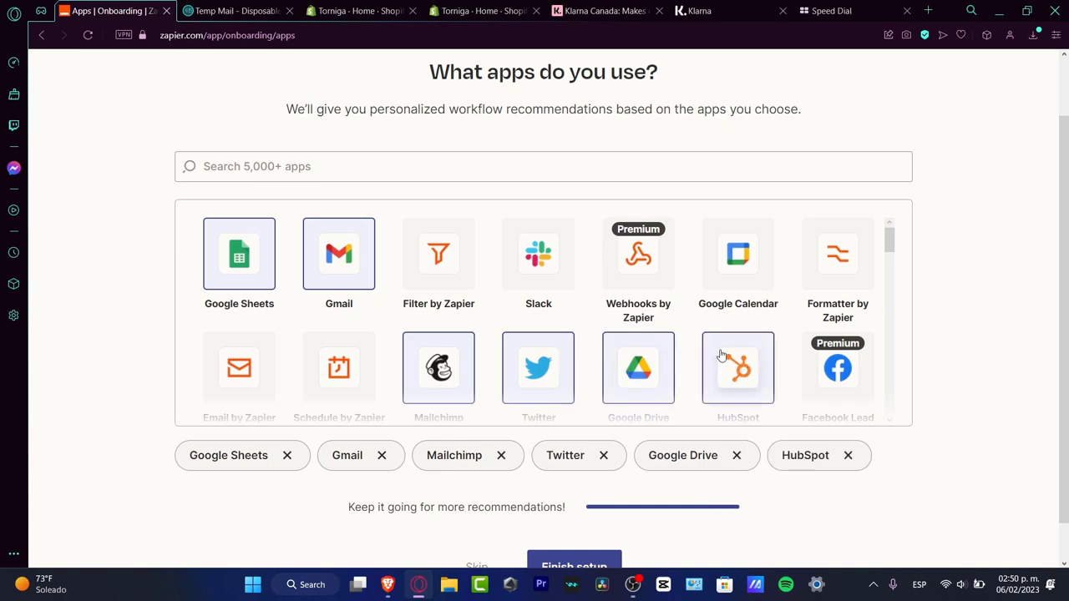
mouse_move(638, 254)
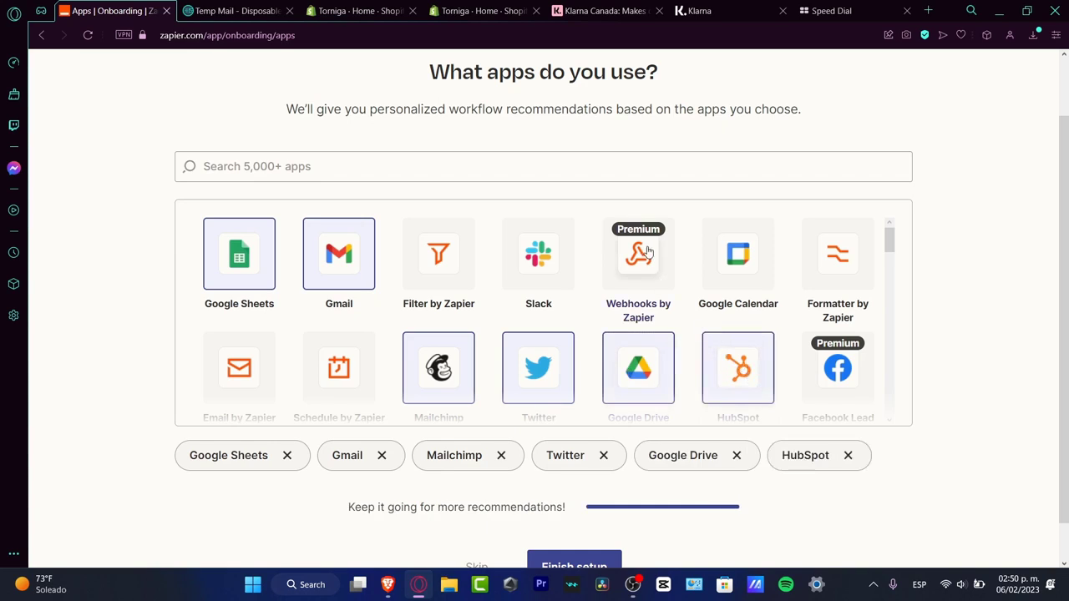
left_click(738, 253)
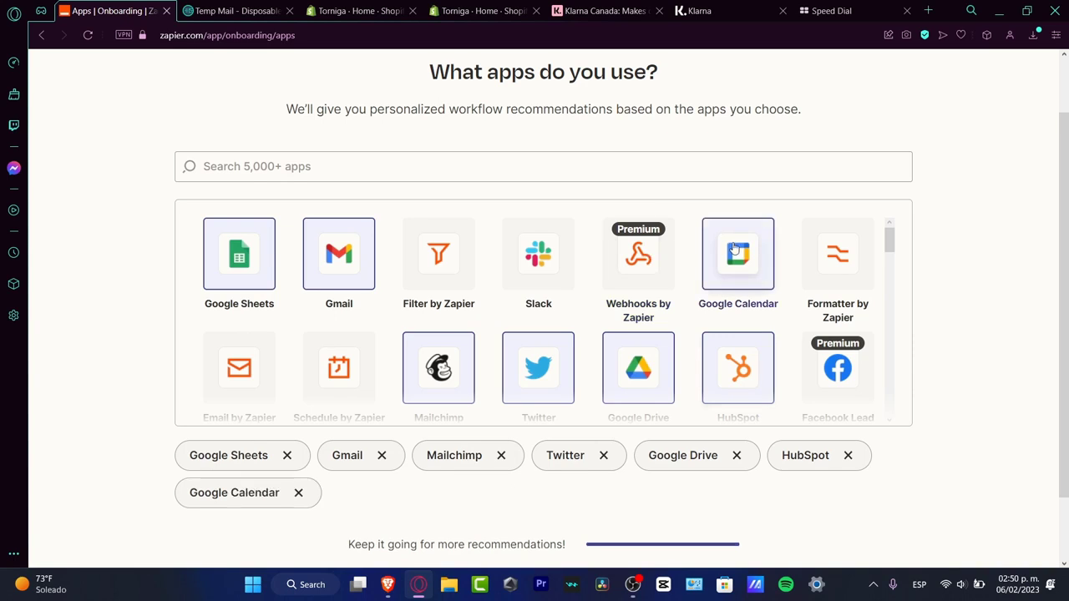
scroll("down", 3)
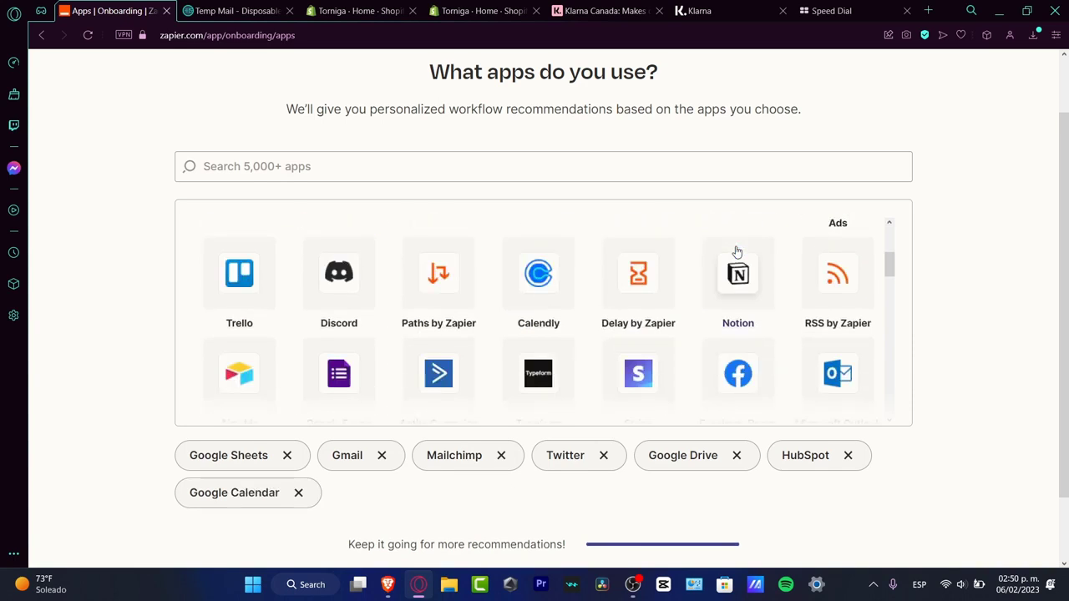
left_click(737, 274)
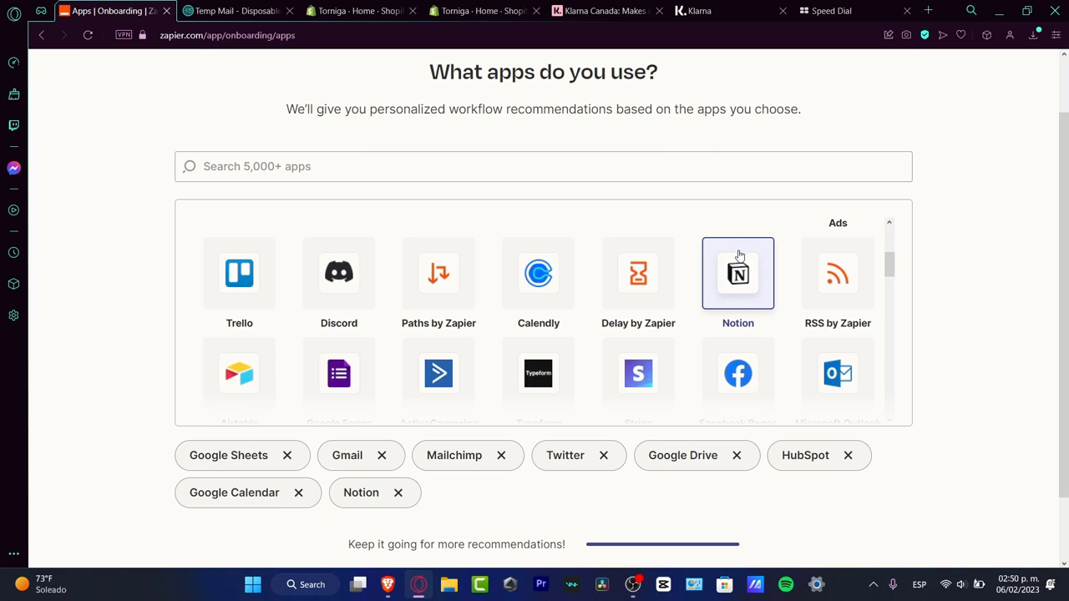
mouse_move(739, 290)
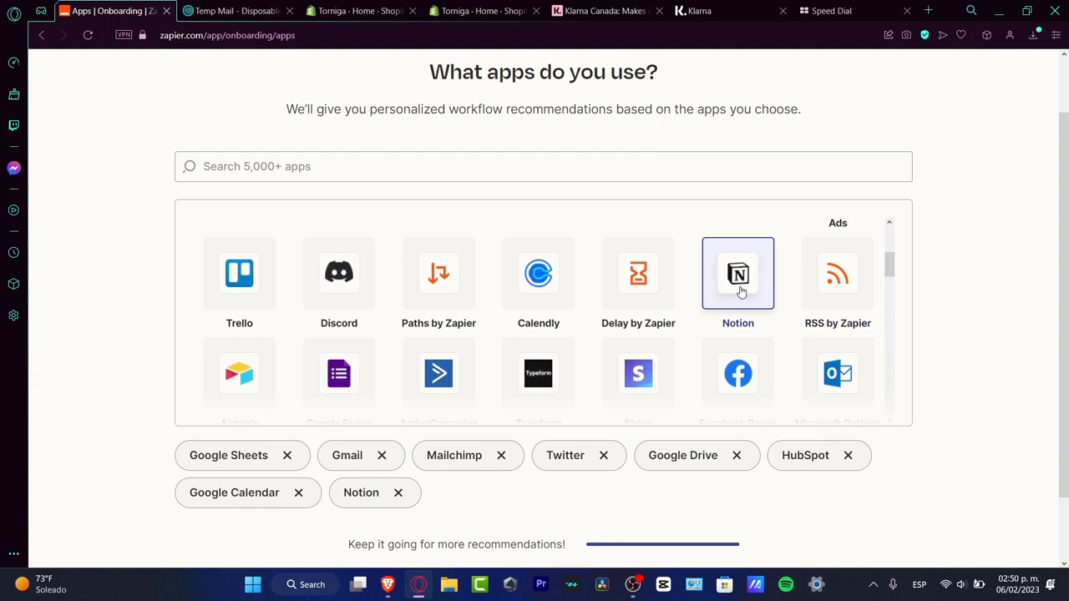
mouse_move(438, 284)
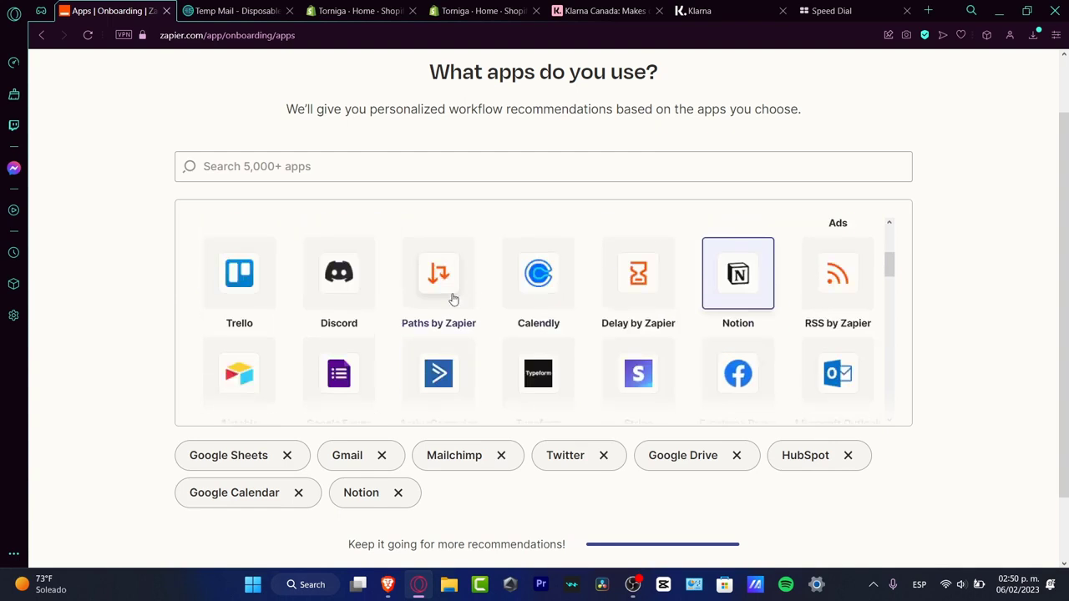
left_click(339, 273)
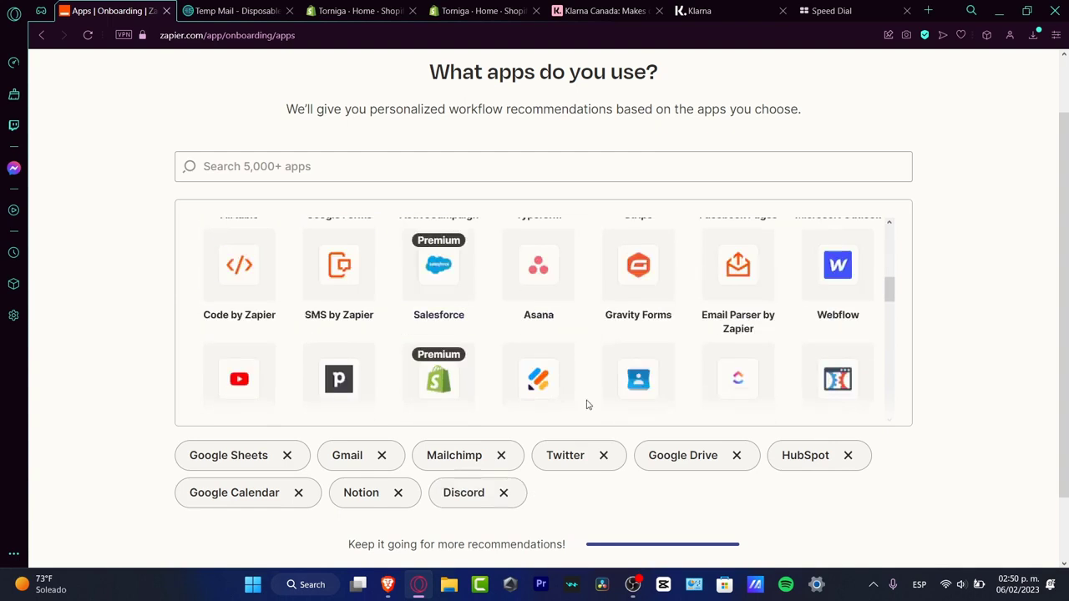
scroll("down", 3)
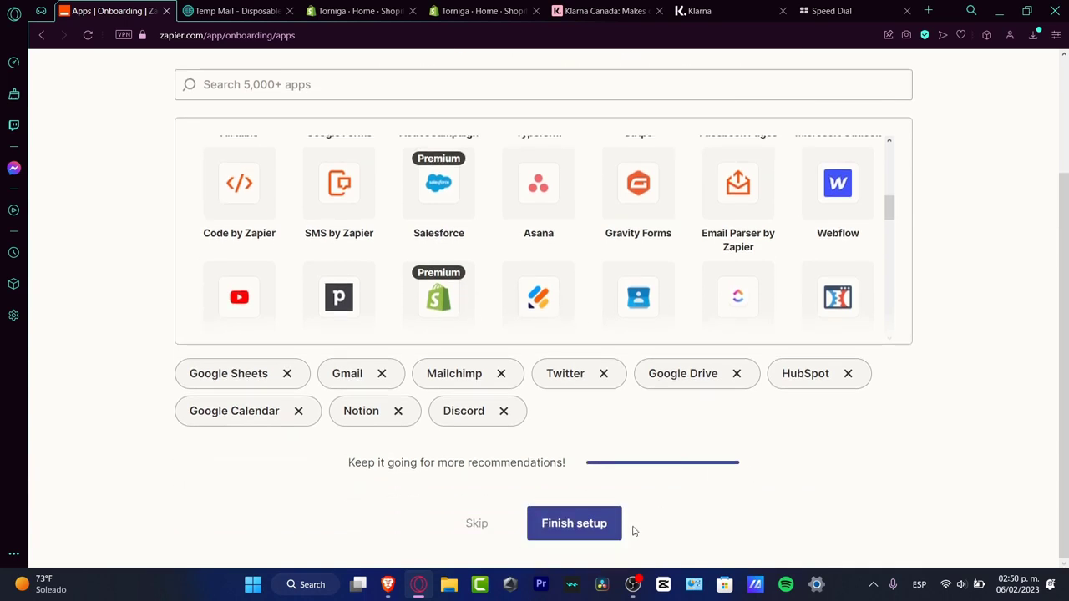
left_click(574, 523)
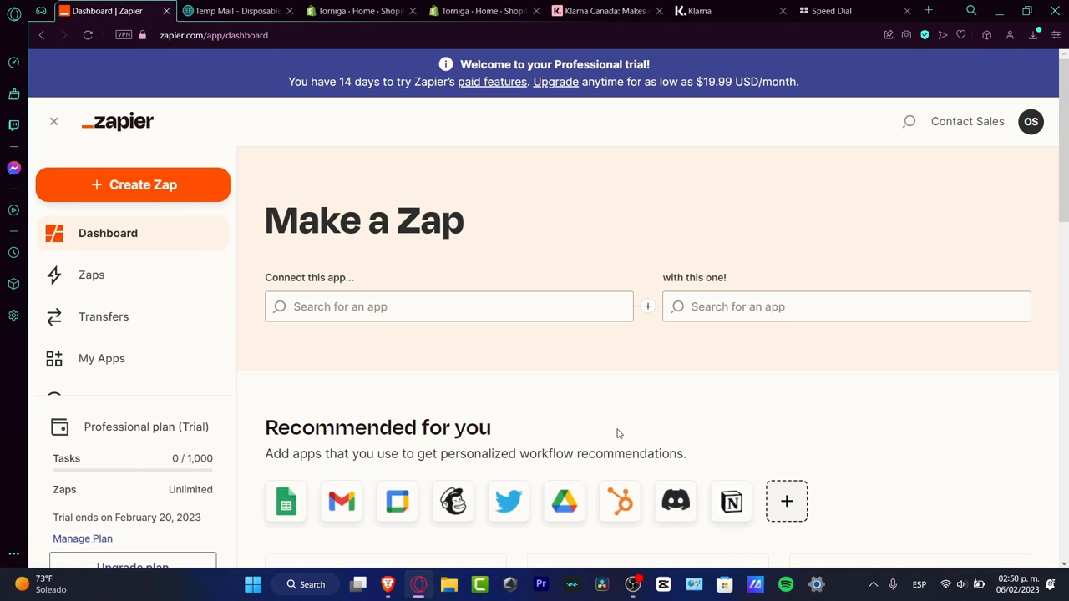
mouse_move(738, 381)
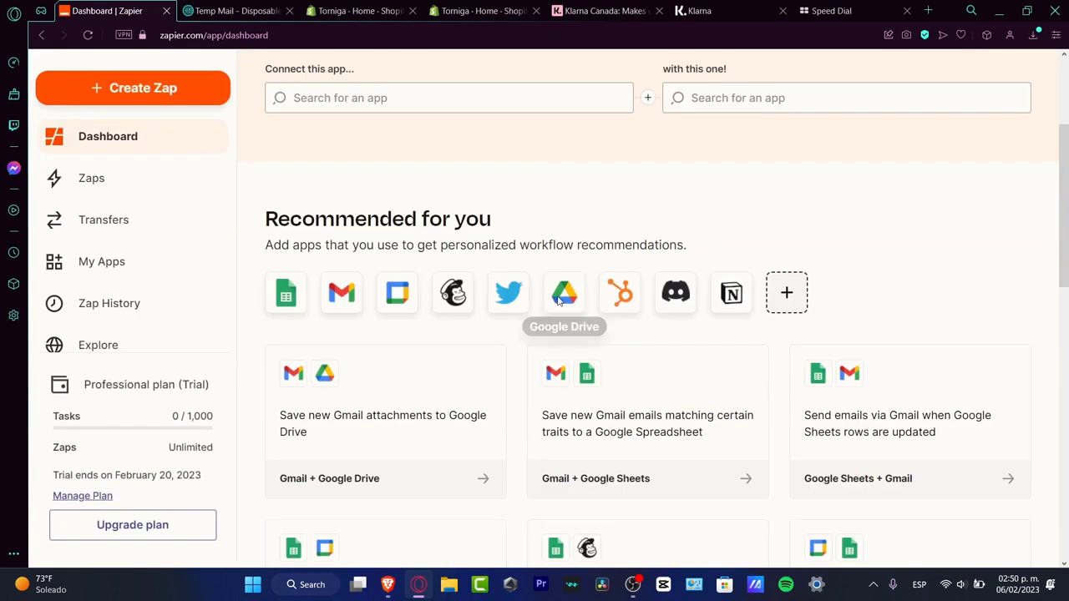
mouse_move(598, 259)
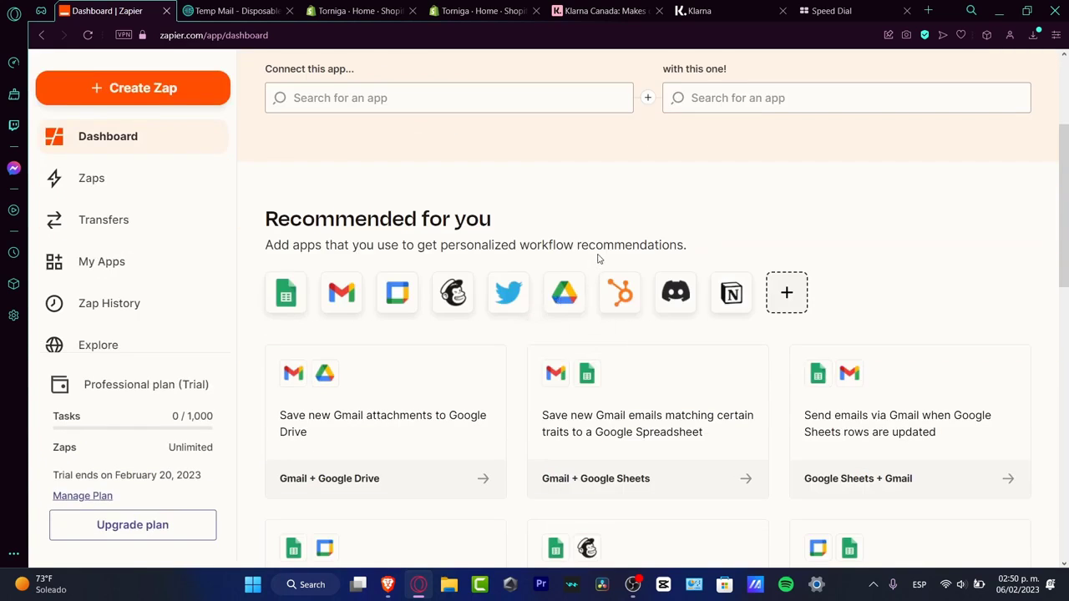
- Scroll the dashboard down to the recommended Gmail + Google Drive template cards
scroll("down", 3)
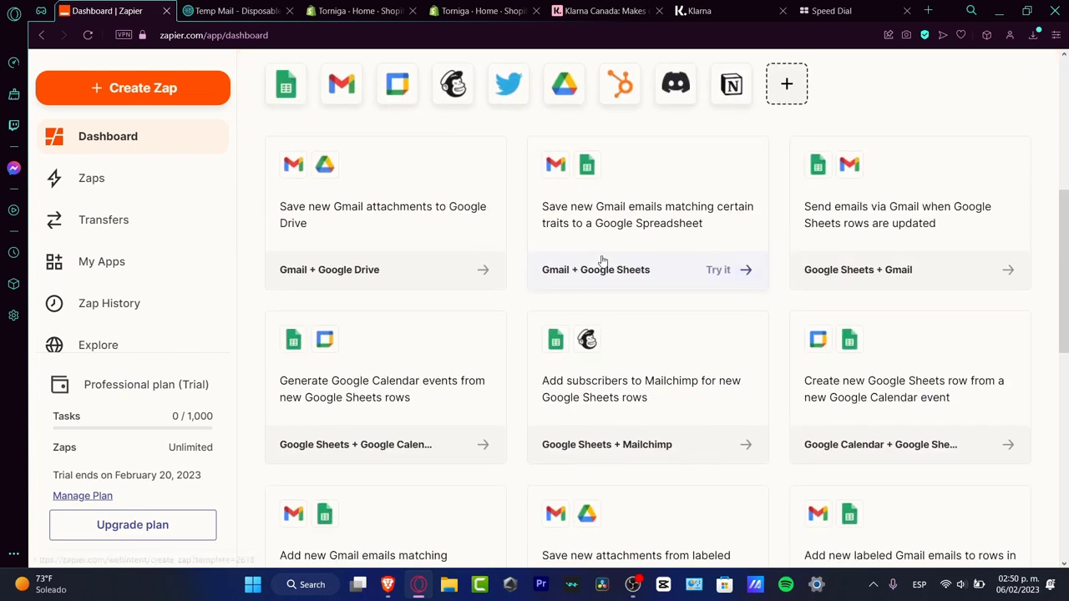
scroll("down", 3)
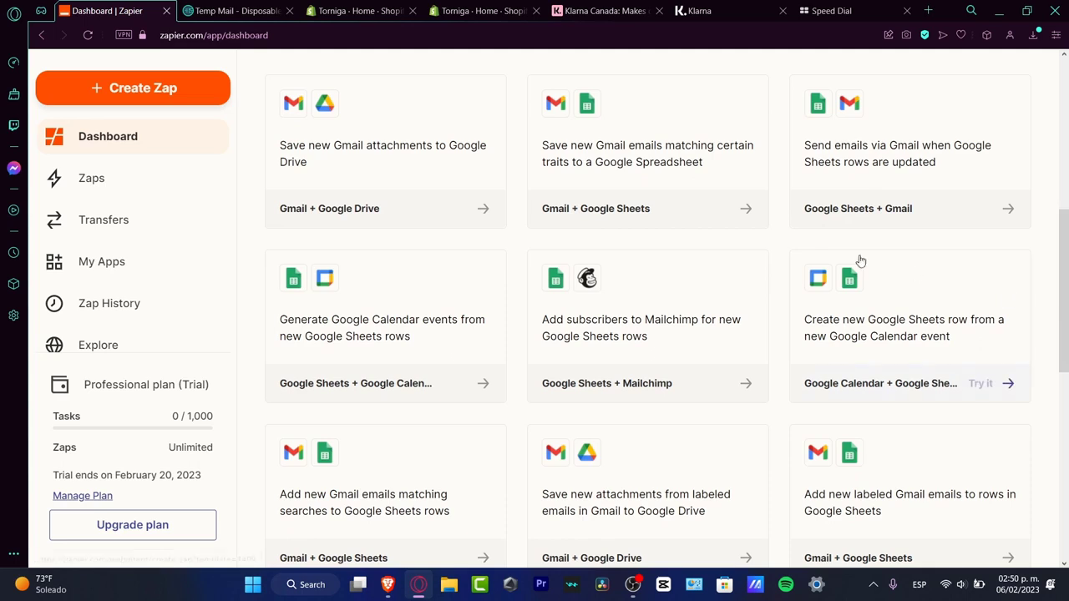
mouse_move(440, 182)
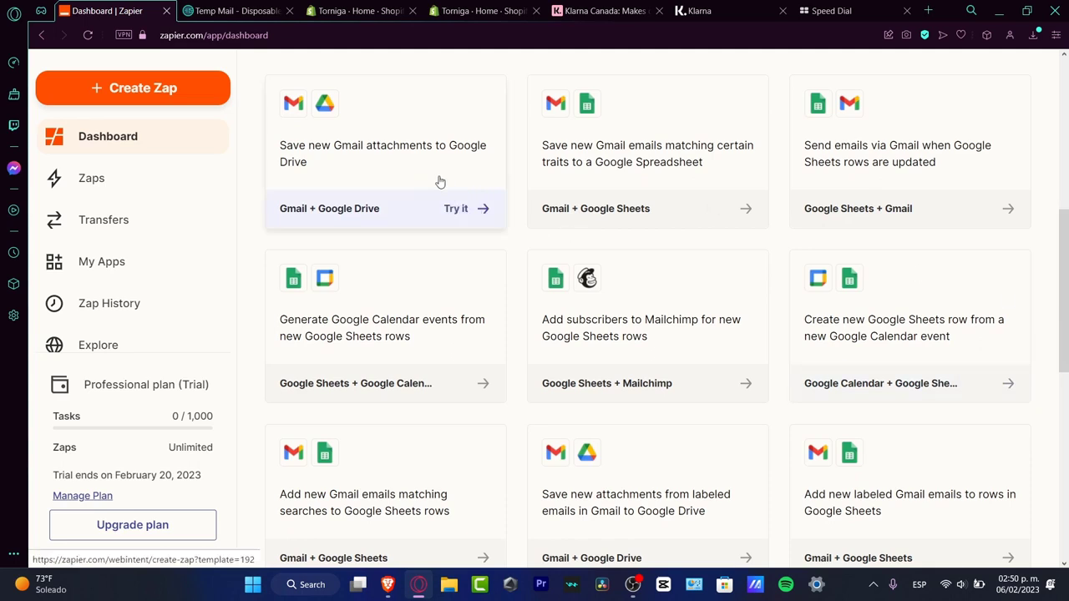
mouse_move(433, 158)
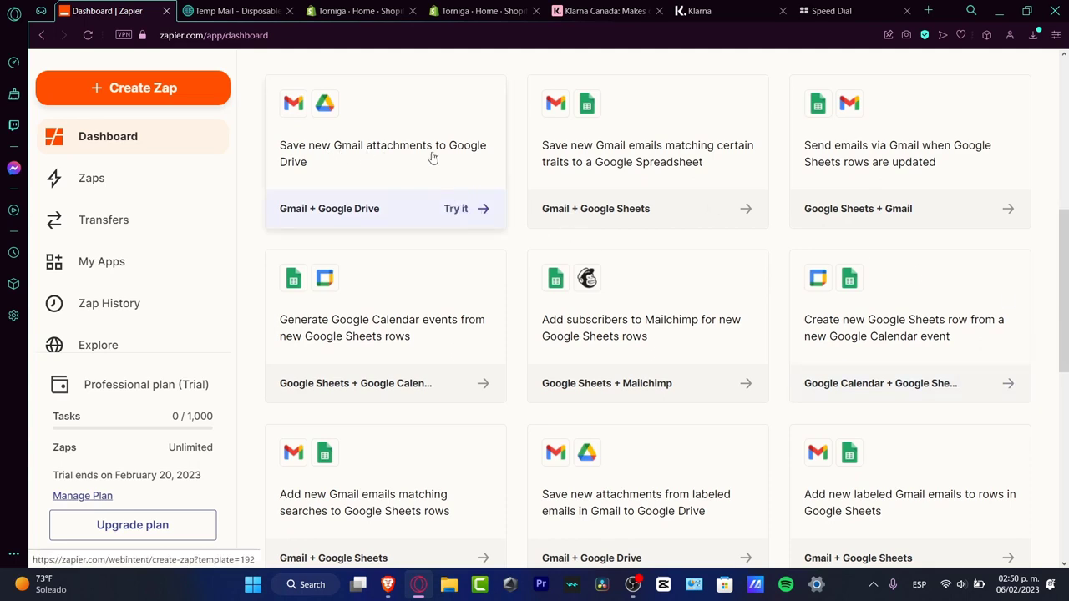
mouse_move(372, 138)
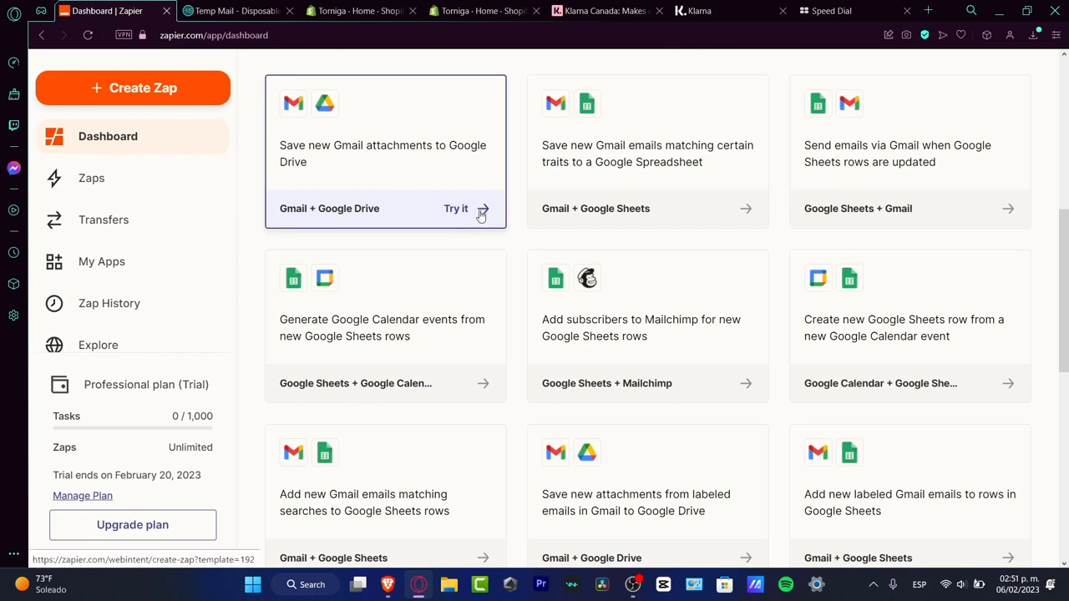
- Launch the Gmail attachments to Google Drive template as a draft Zap
left_click(456, 208)
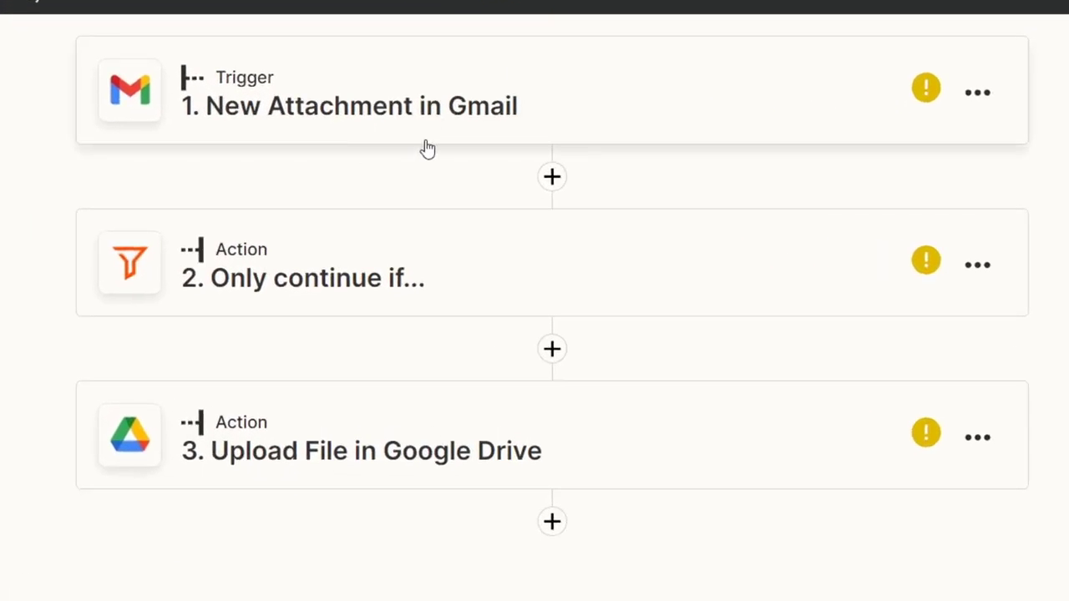
mouse_move(336, 93)
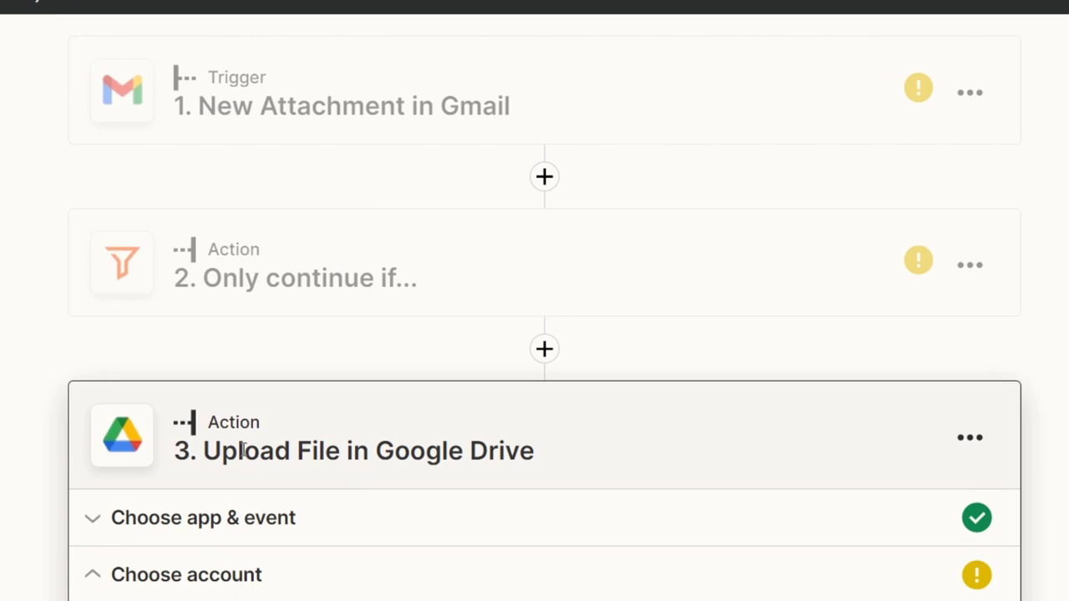
mouse_move(998, 582)
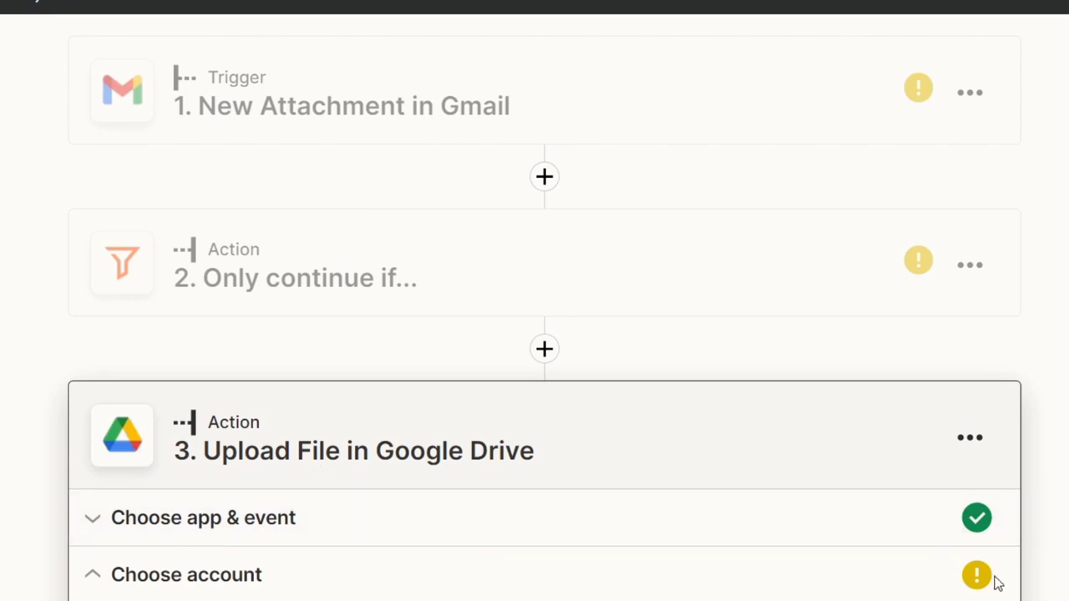
mouse_move(977, 576)
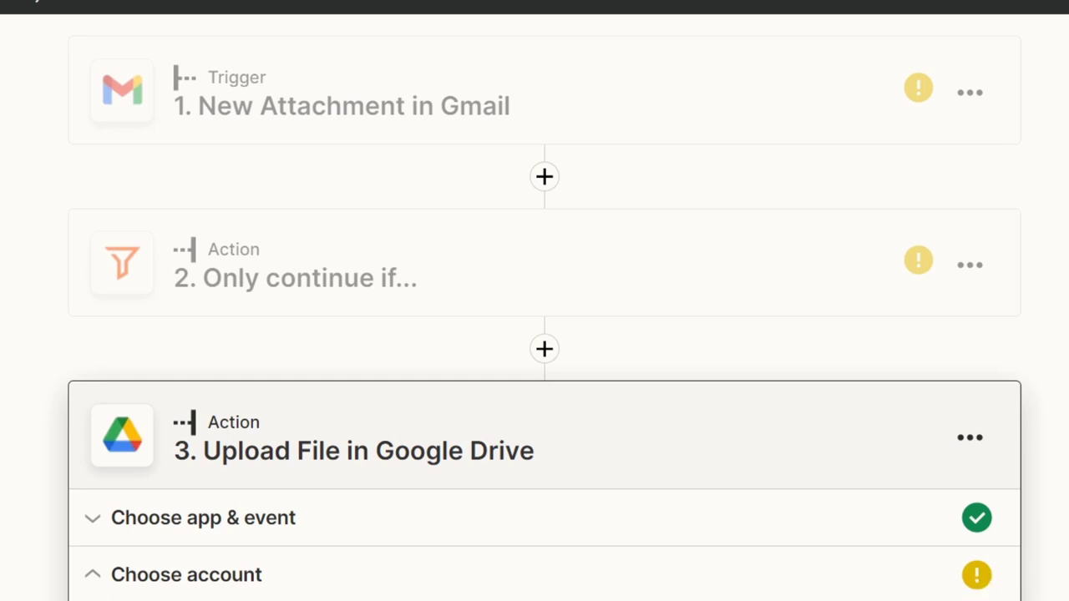
mouse_move(874, 576)
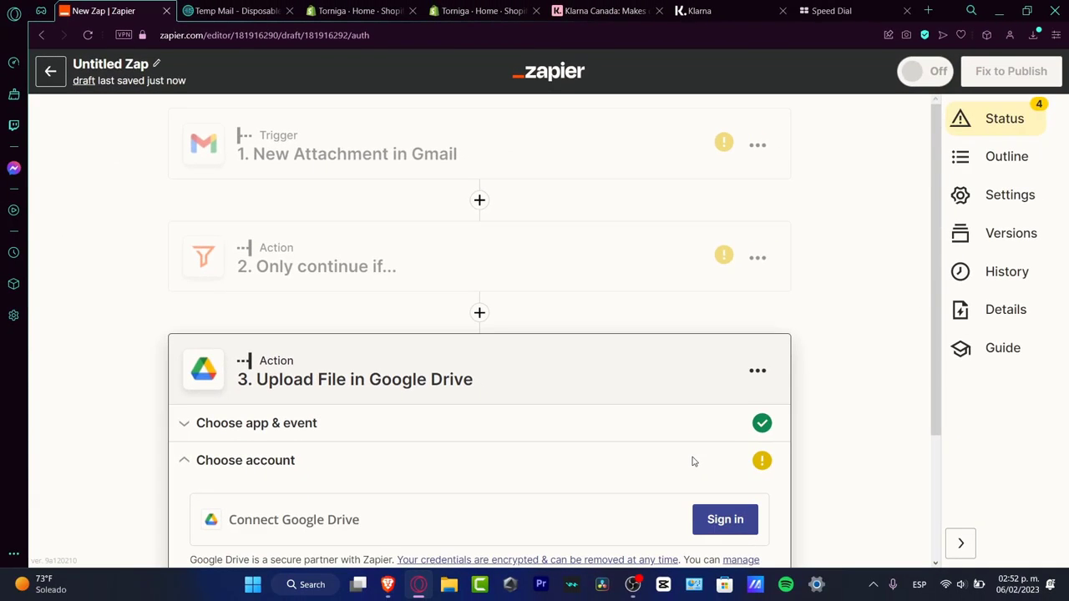
- Review the Gmail New Attachment trigger event and begin signing in a Gmail account
left_click(346, 154)
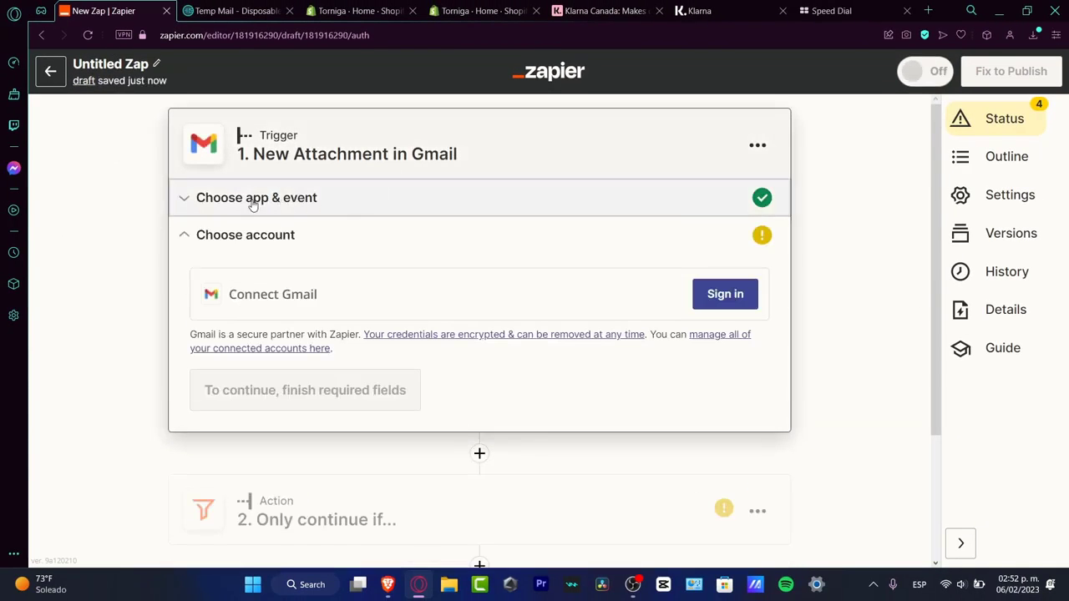
left_click(256, 197)
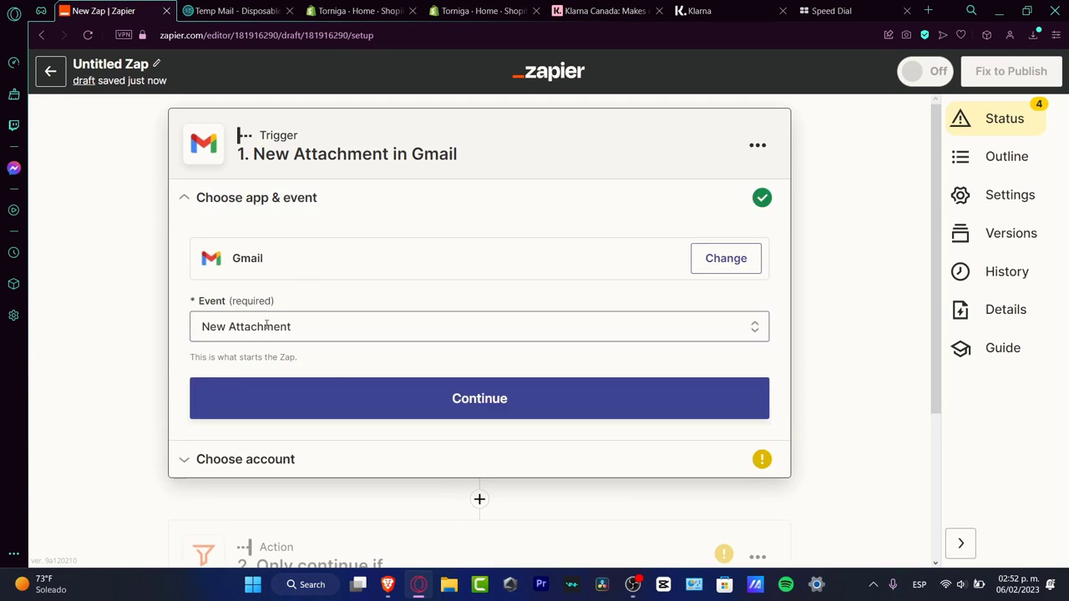
left_click(480, 398)
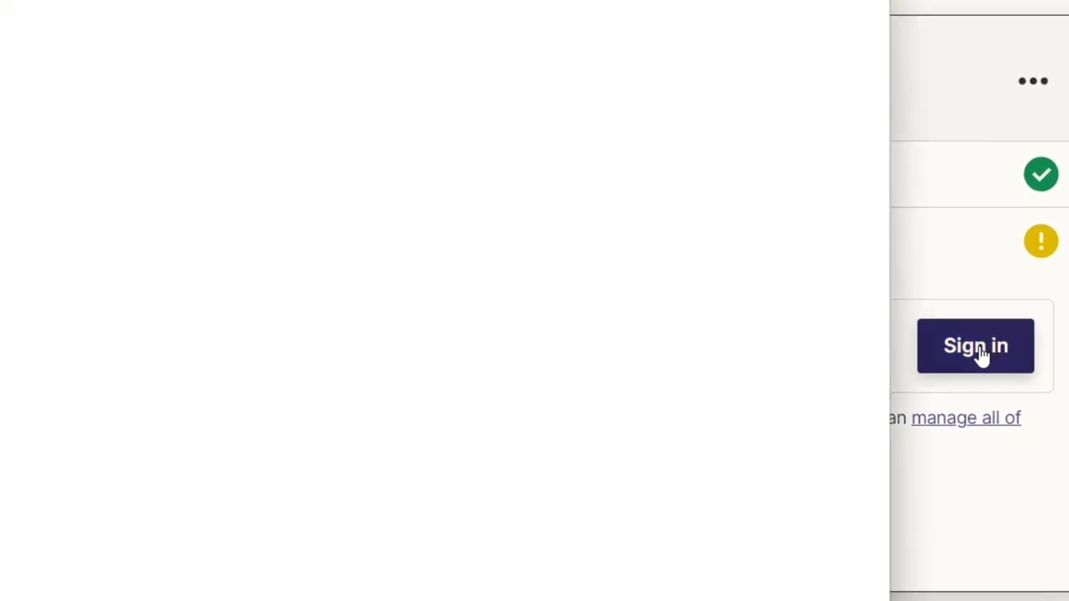
left_click(975, 346)
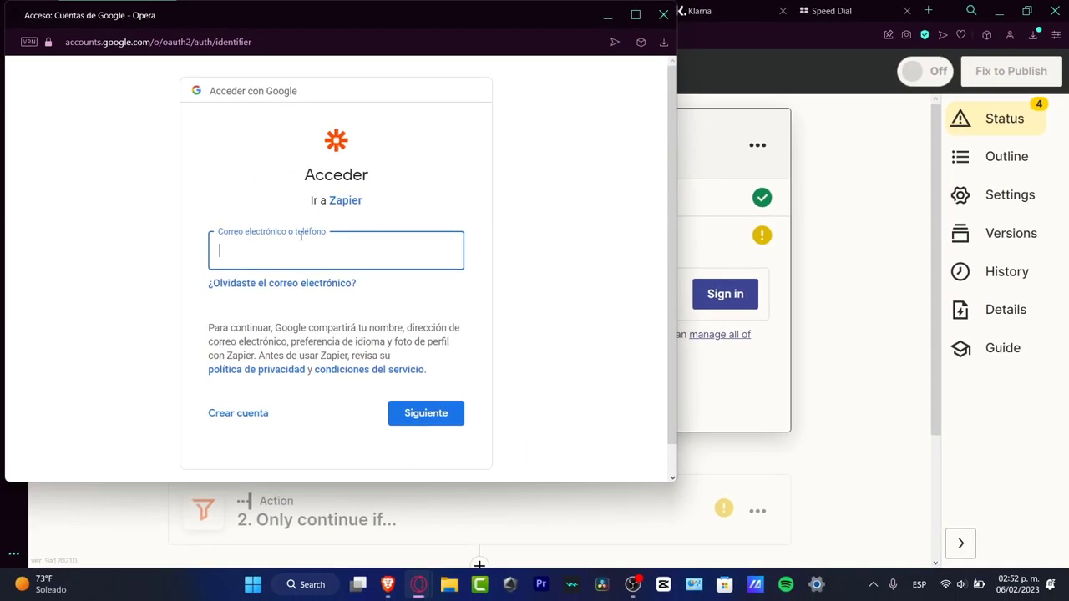
mouse_move(339, 260)
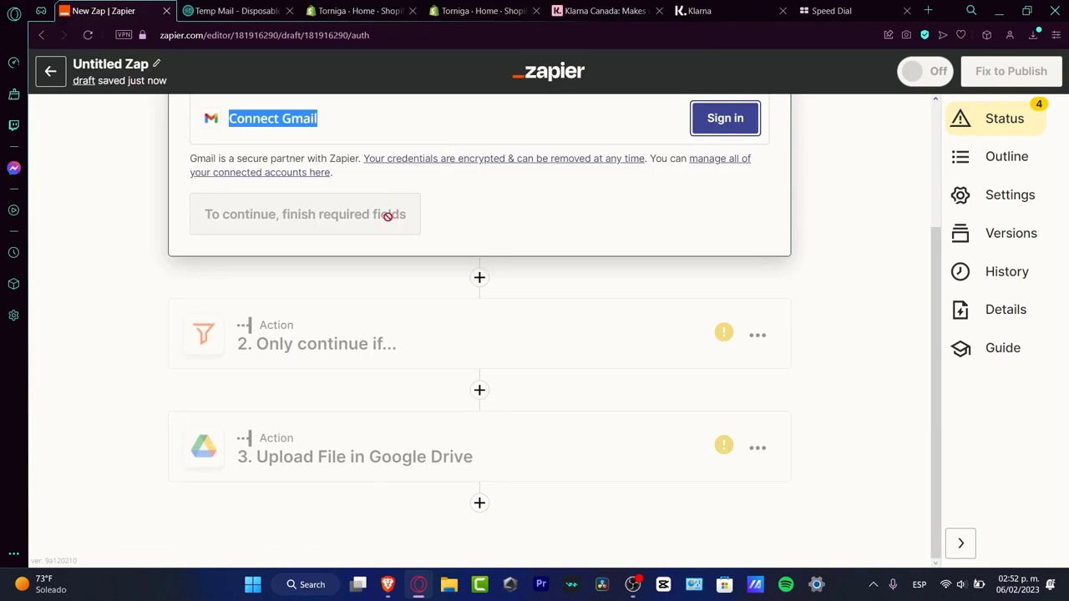
- Inspect the Attachment Exists filter condition and the Google Drive upload account section
left_click(325, 343)
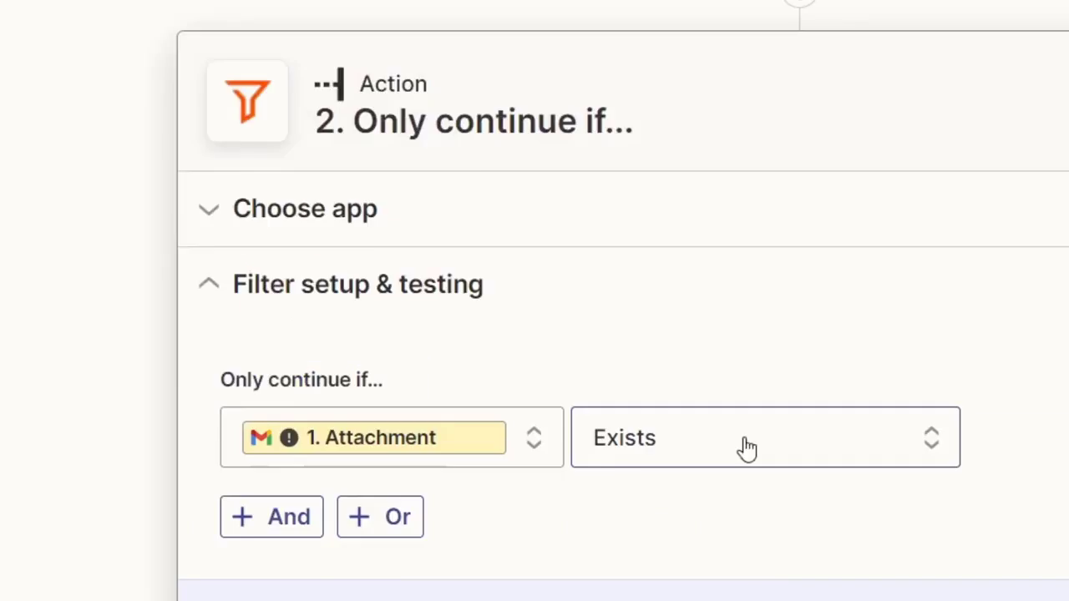
scroll("down", 3)
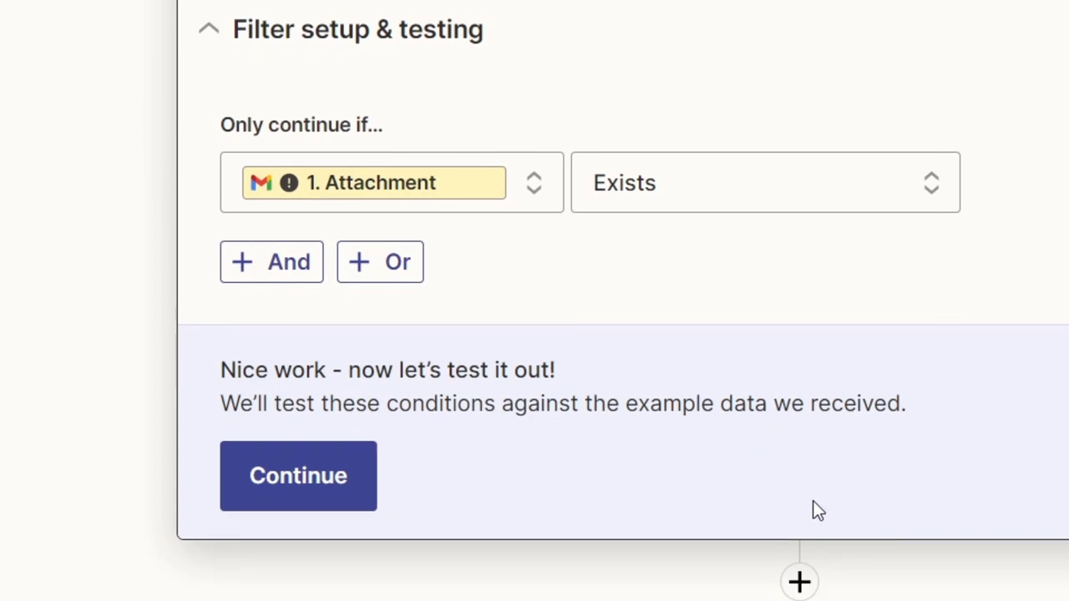
scroll("up", 3)
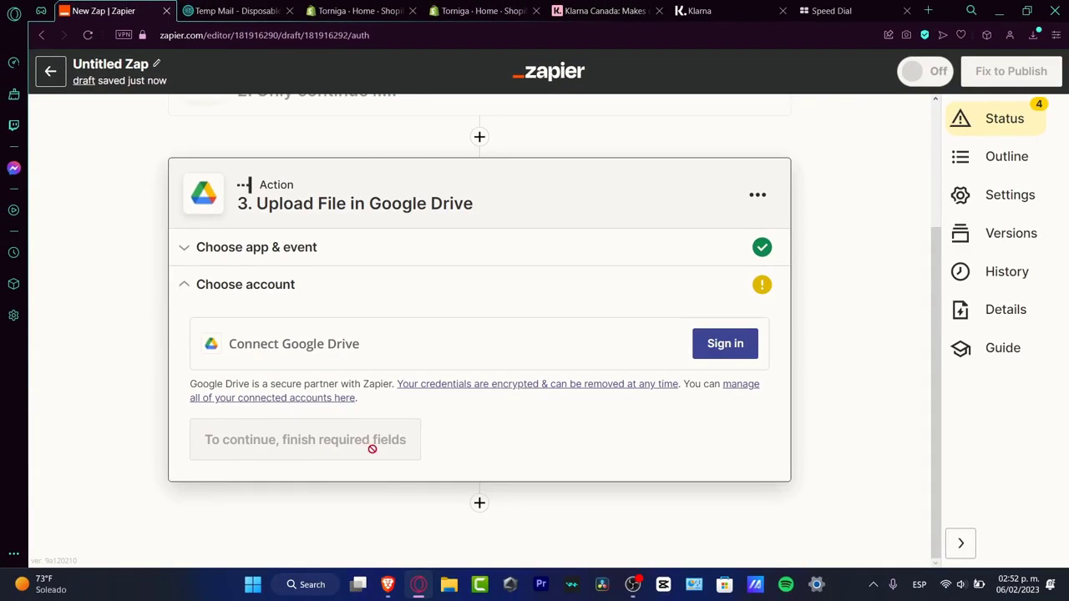
left_click(50, 71)
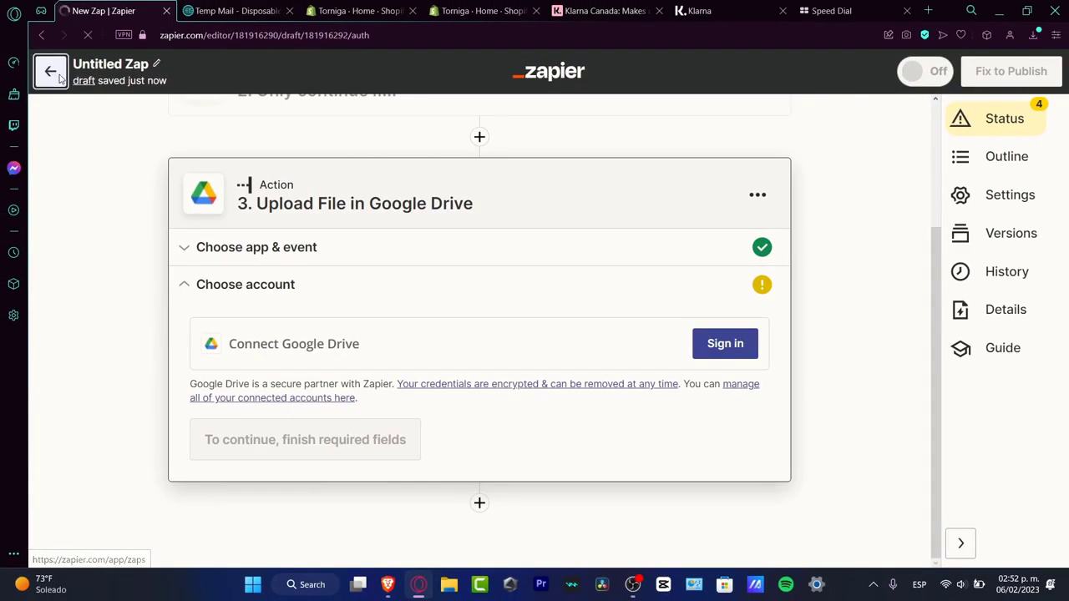
- Exit the Untitled Zap editor through My Zaps back to the Dashboard
left_click(50, 71)
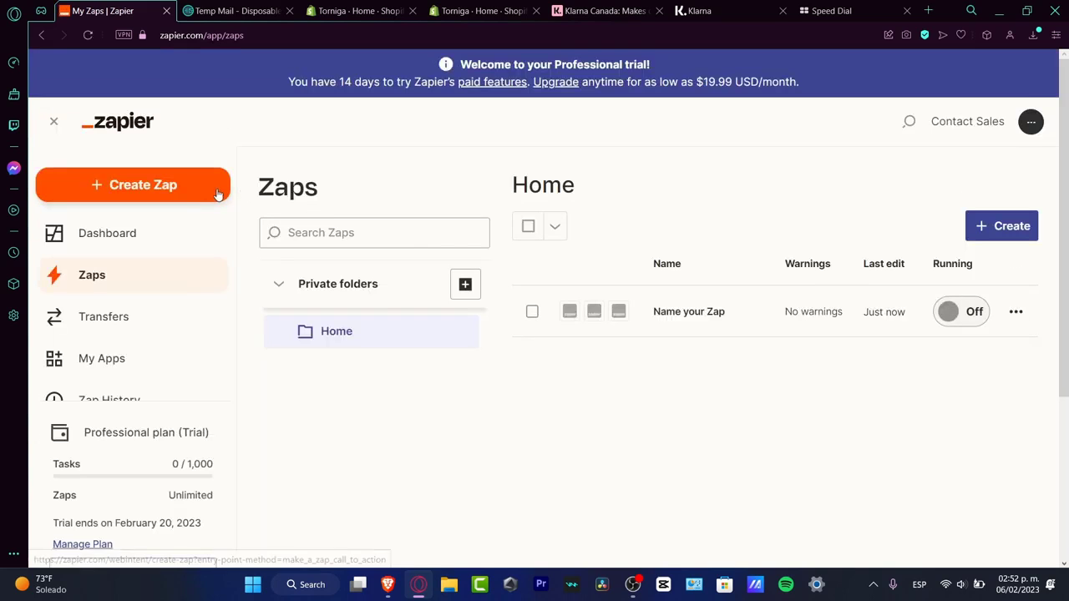
left_click(107, 233)
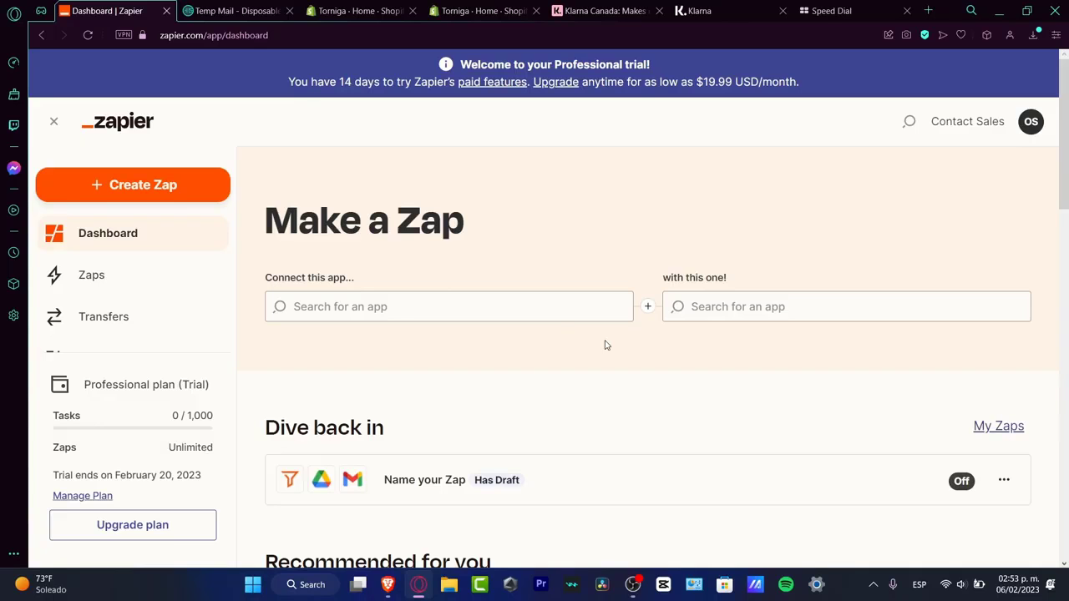
mouse_move(470, 229)
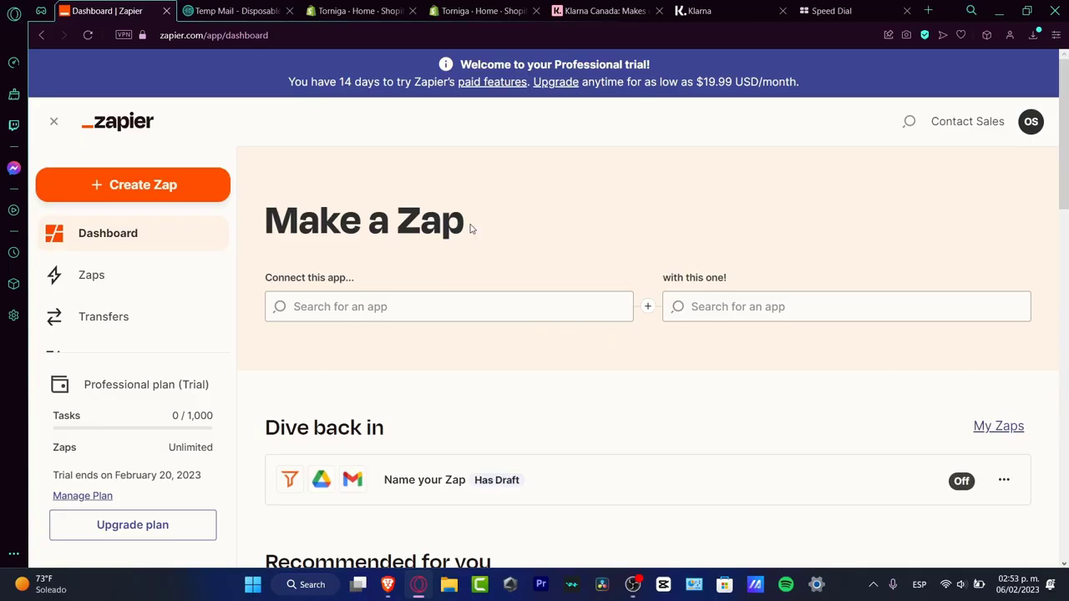
- Pair Notion with Google Sheets in Make a Zap, using New Database Item trigger
left_click(450, 307)
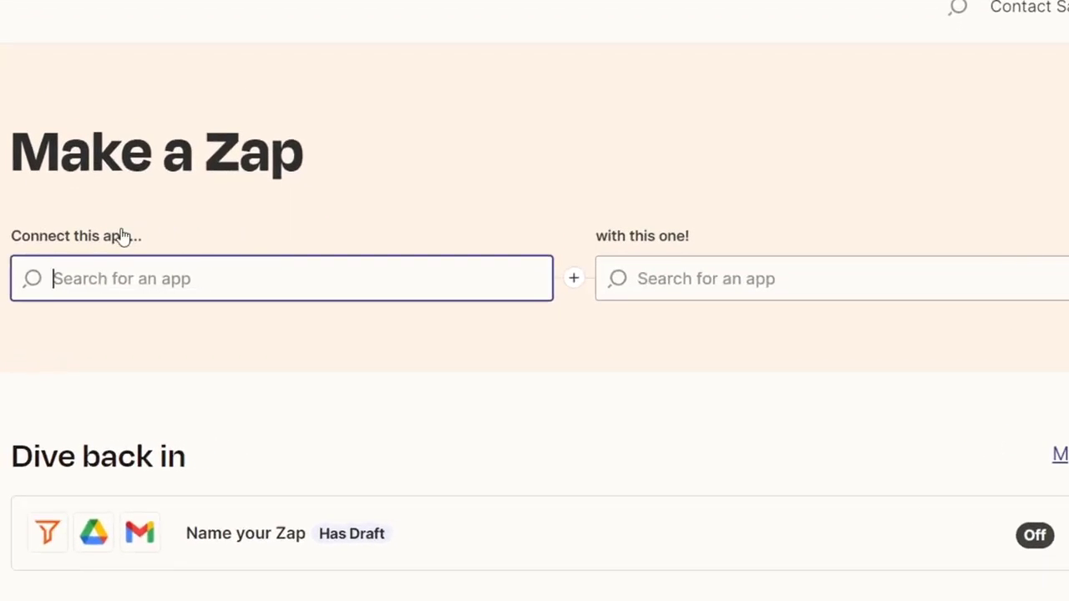
mouse_move(581, 272)
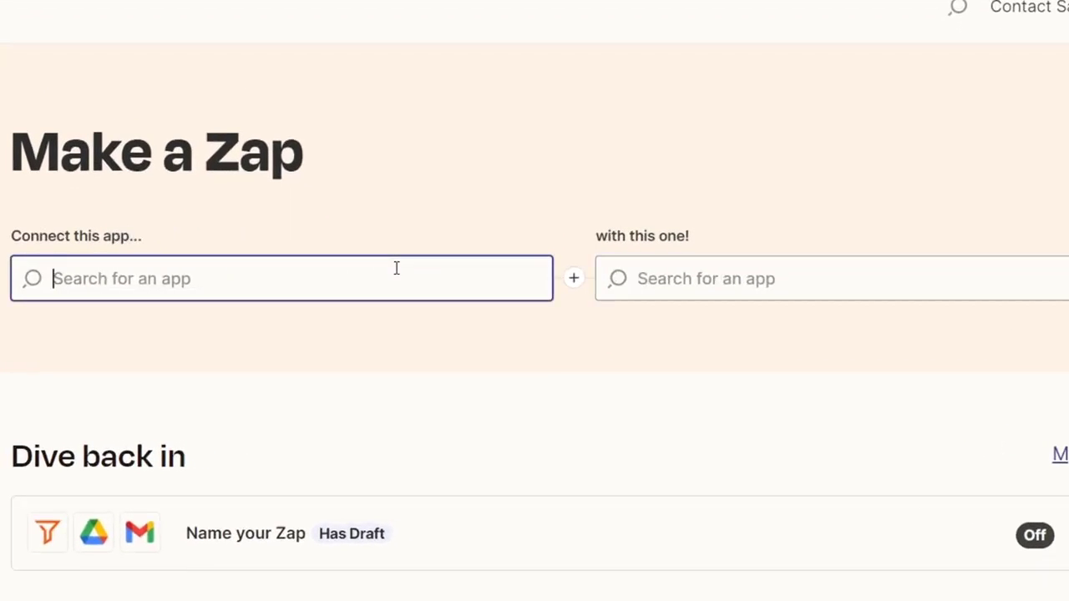
type("notion")
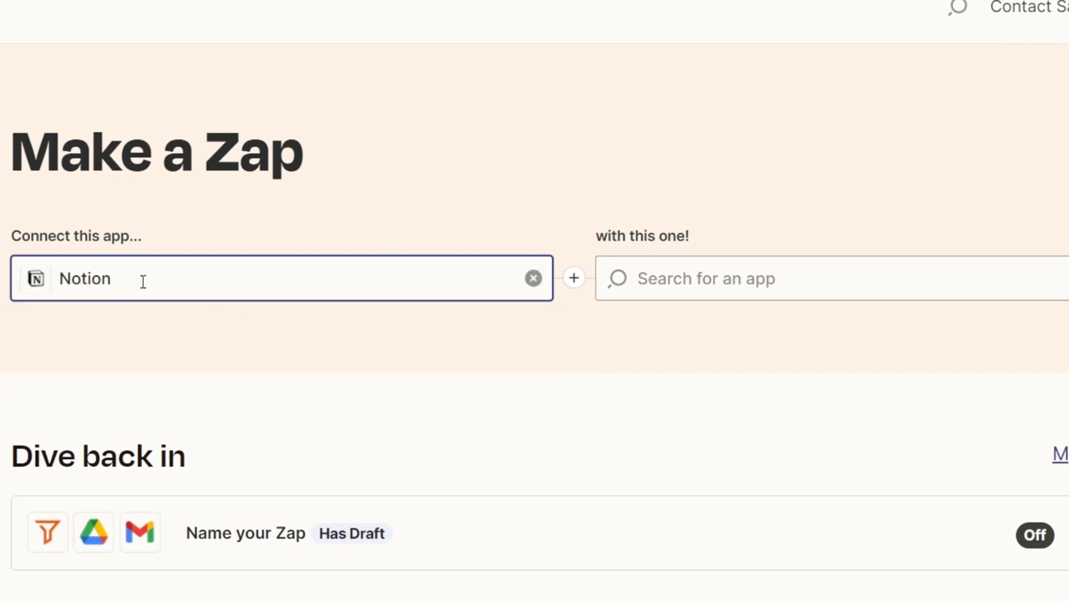
left_click(836, 278)
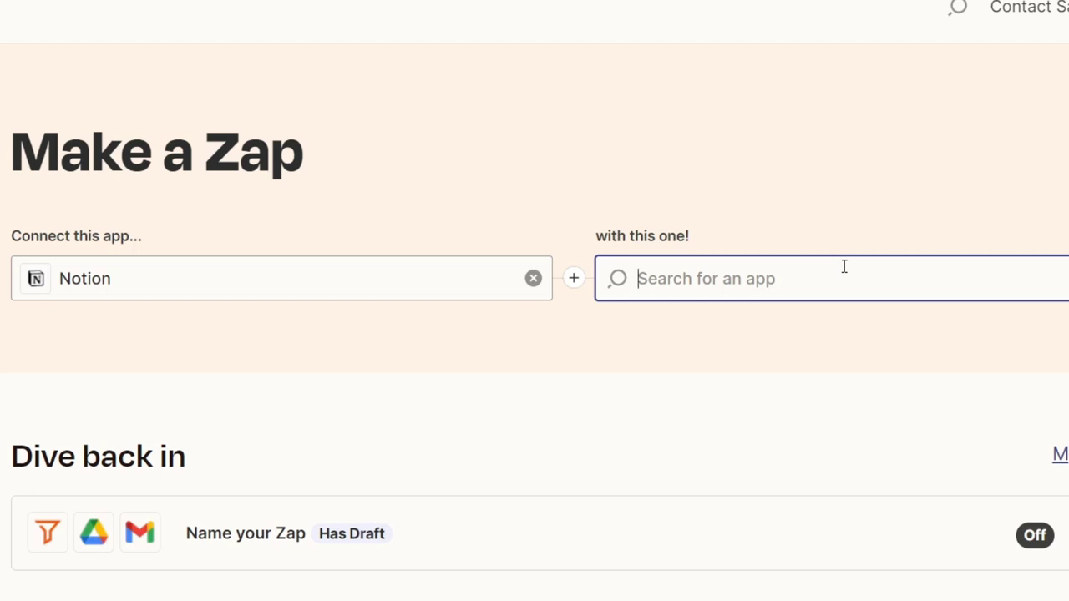
type("google Sheets")
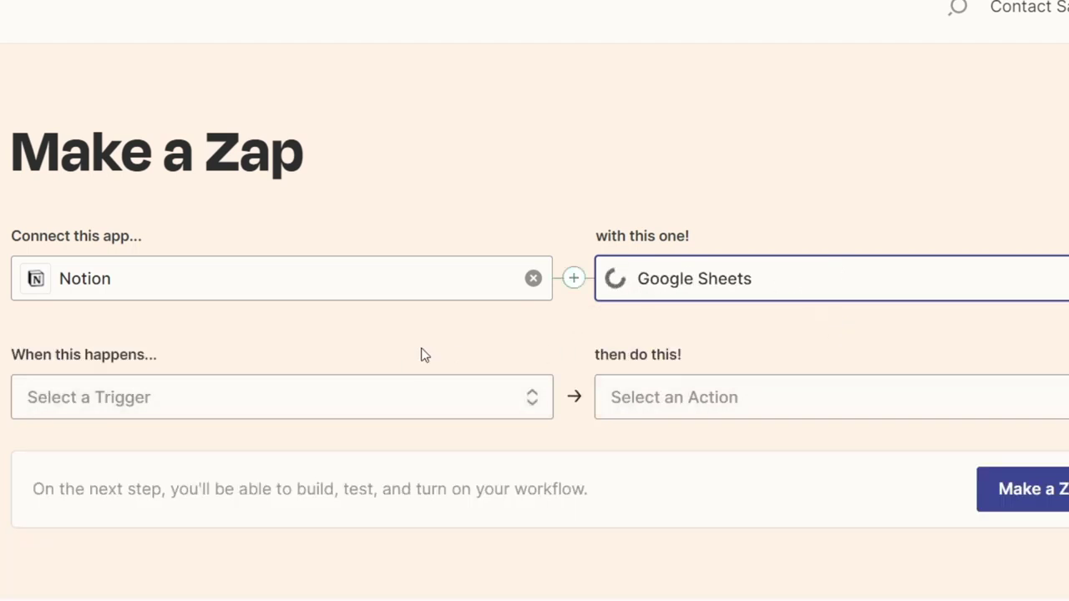
left_click(282, 397)
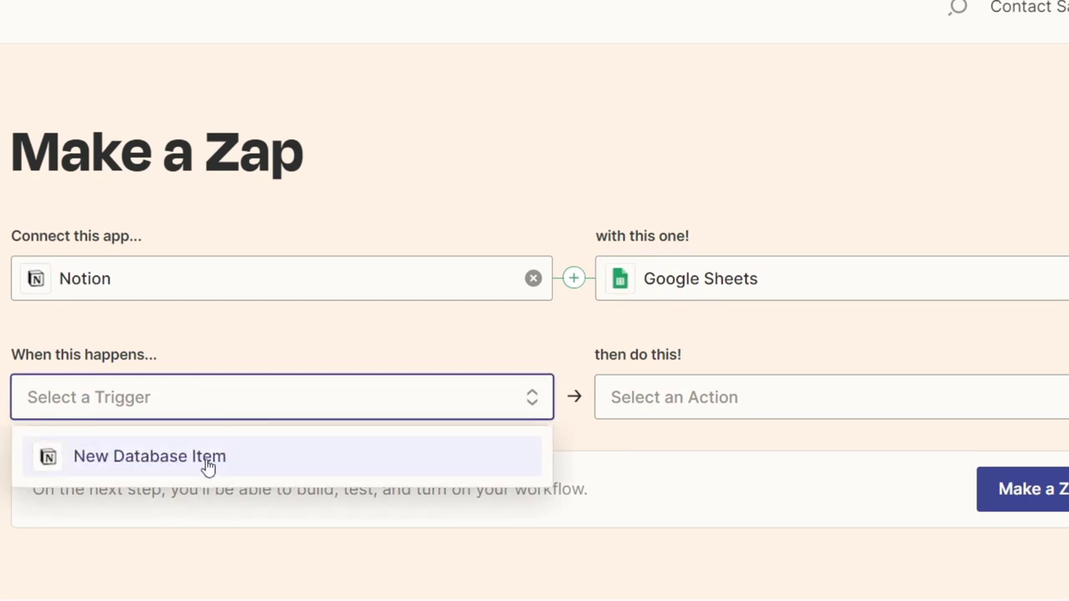
left_click(150, 456)
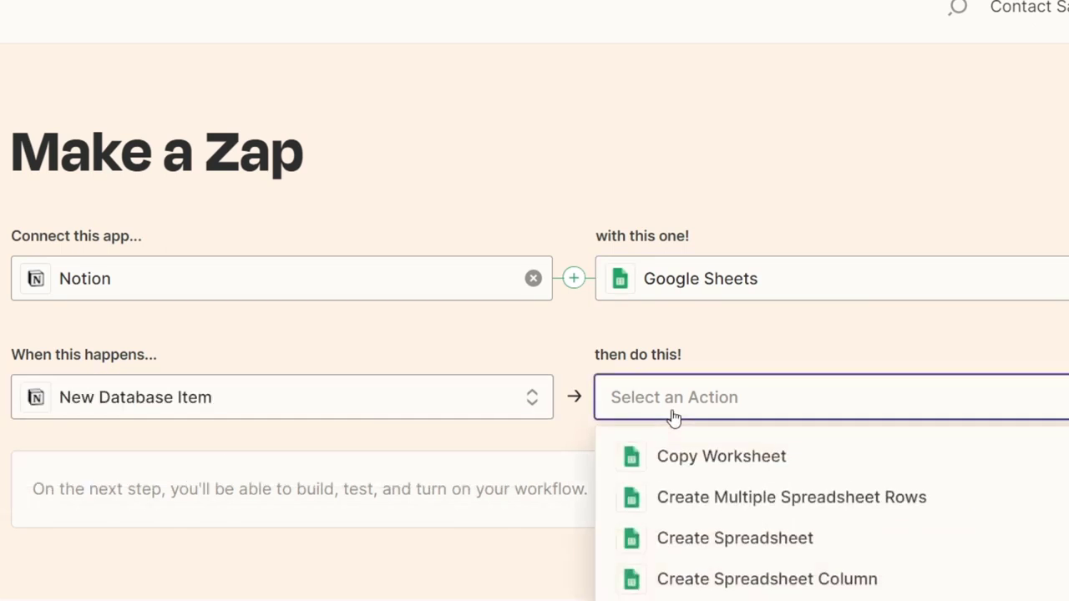
mouse_move(830, 454)
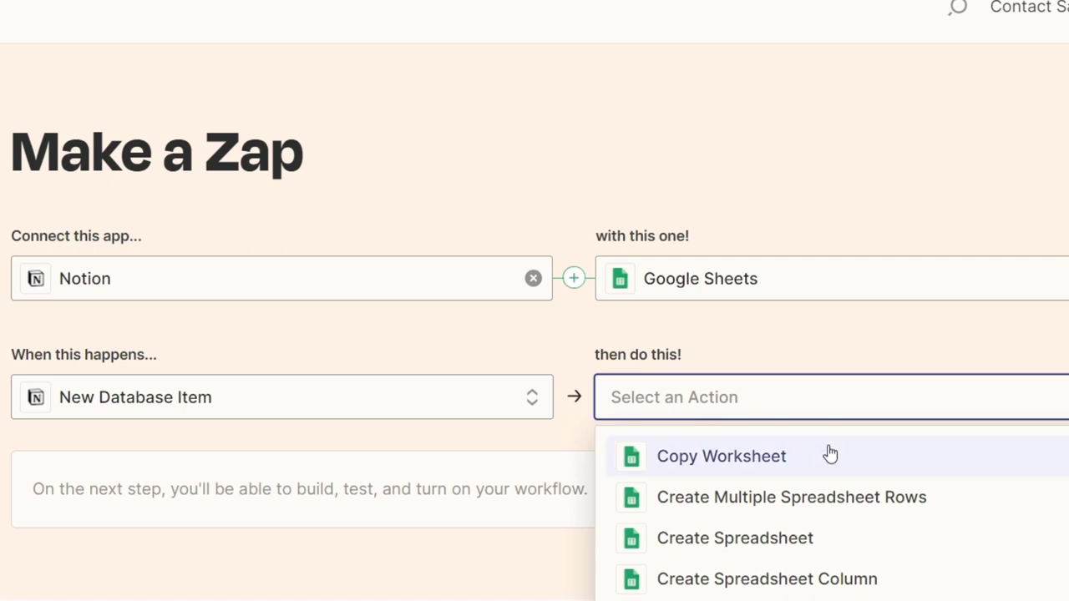
mouse_move(850, 467)
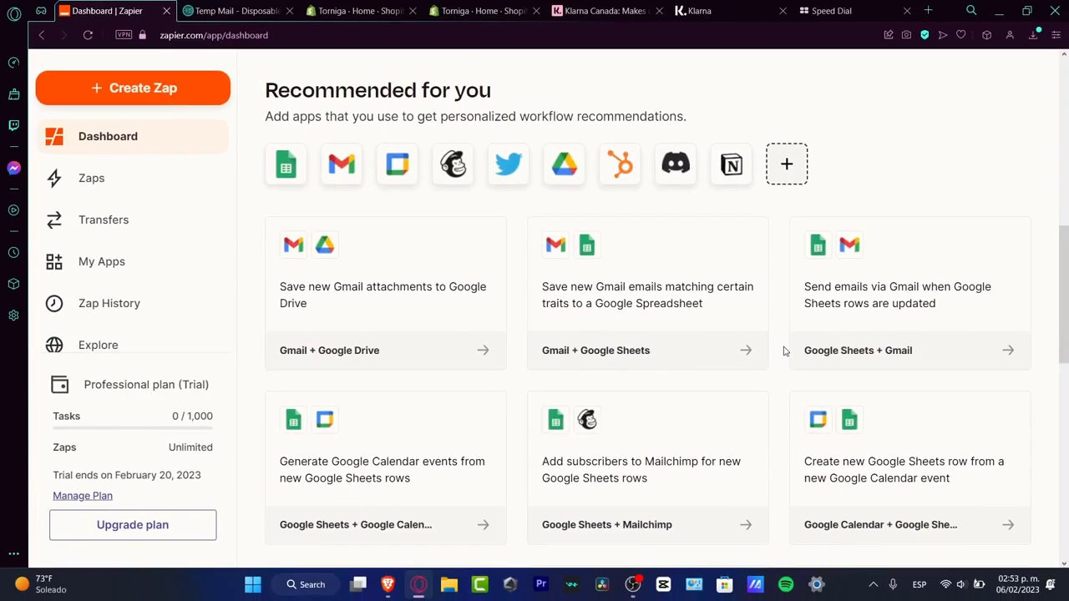
- Scroll past the templates and Get inspired sections, then open the Zaps list
scroll("down", 3)
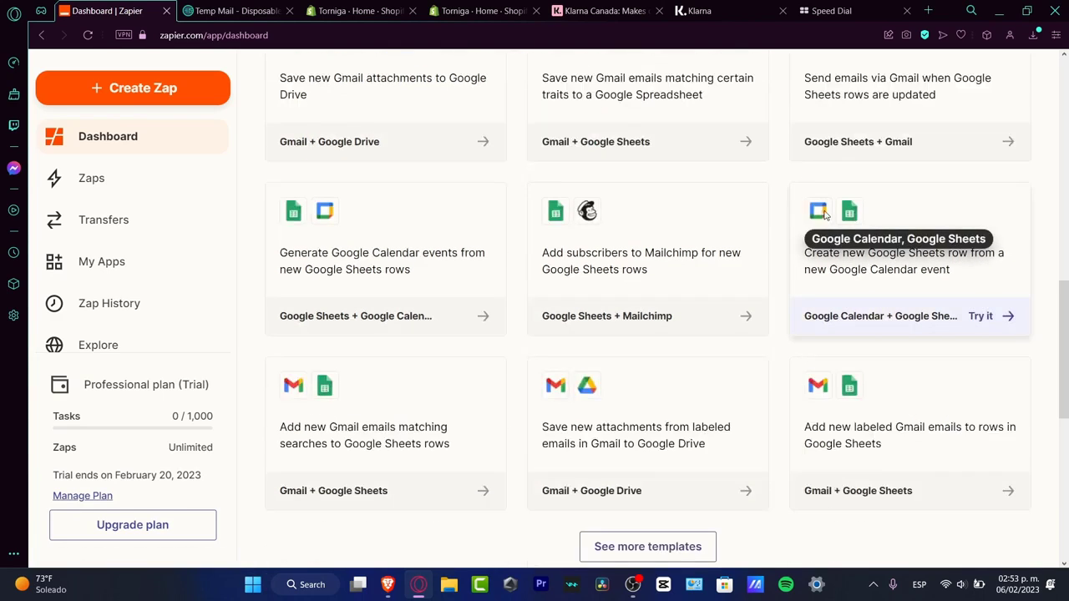
mouse_move(619, 415)
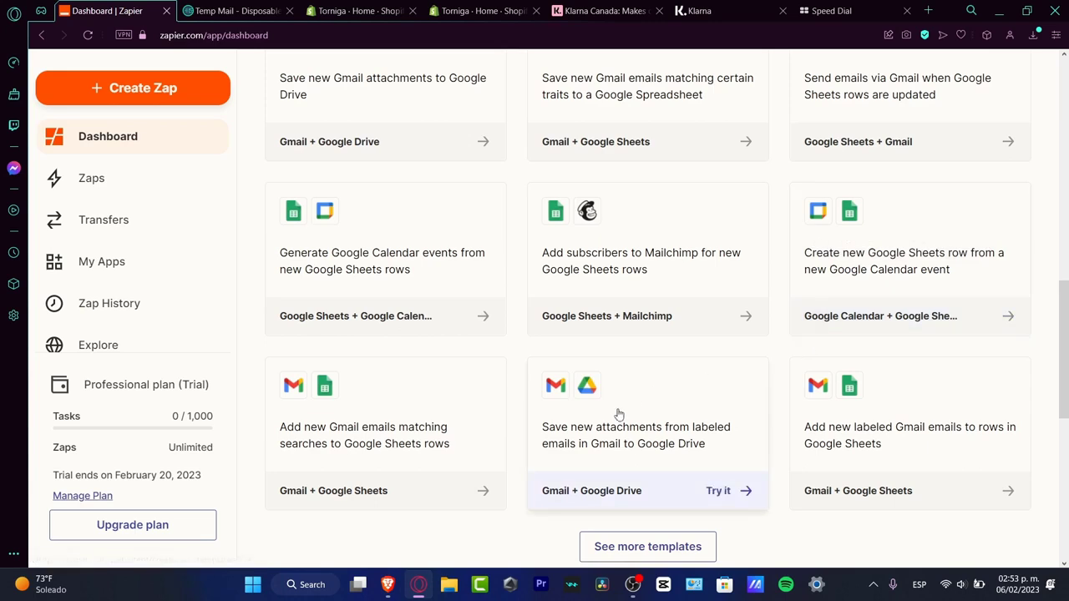
scroll("down", 3)
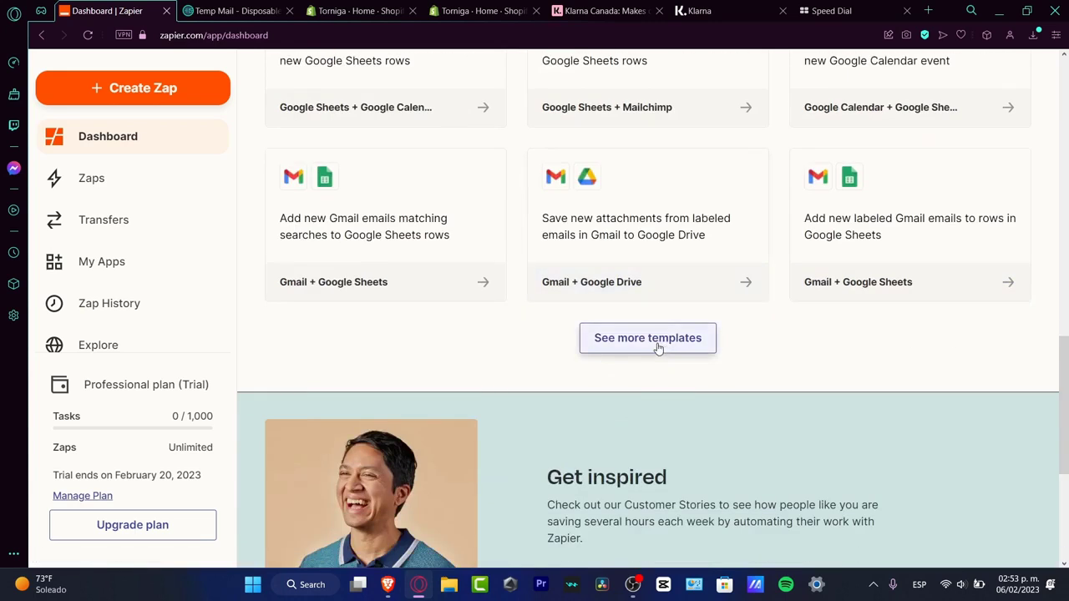
scroll("down", 3)
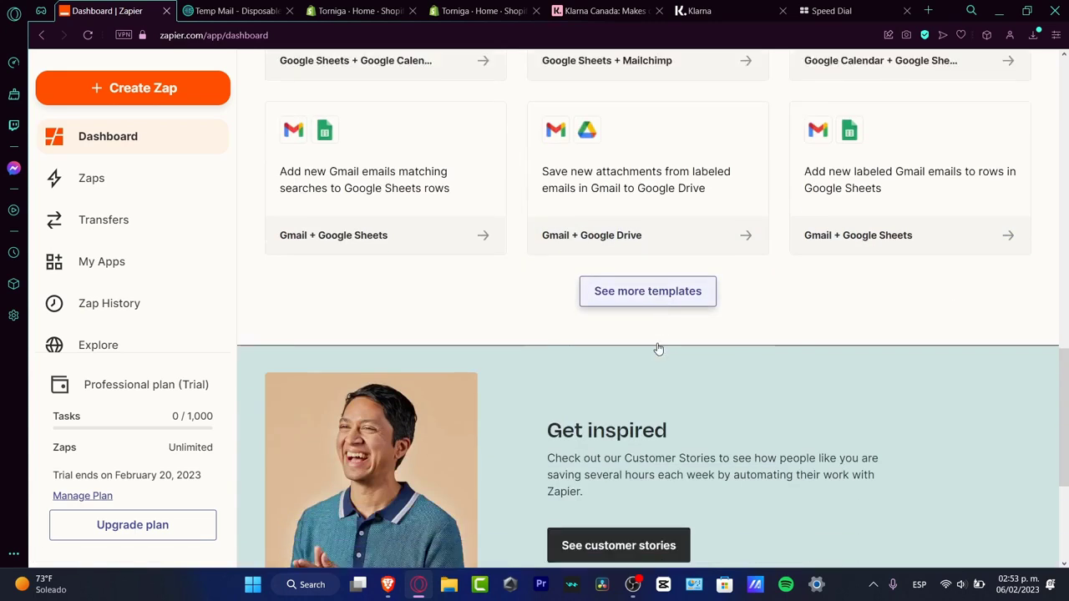
scroll("down", 3)
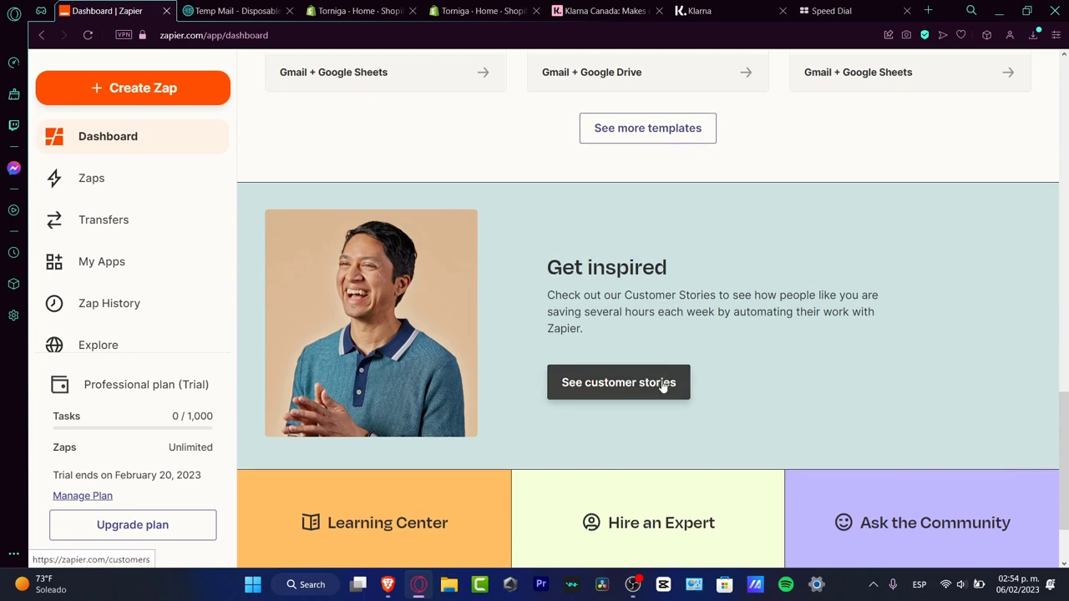
scroll("down", 3)
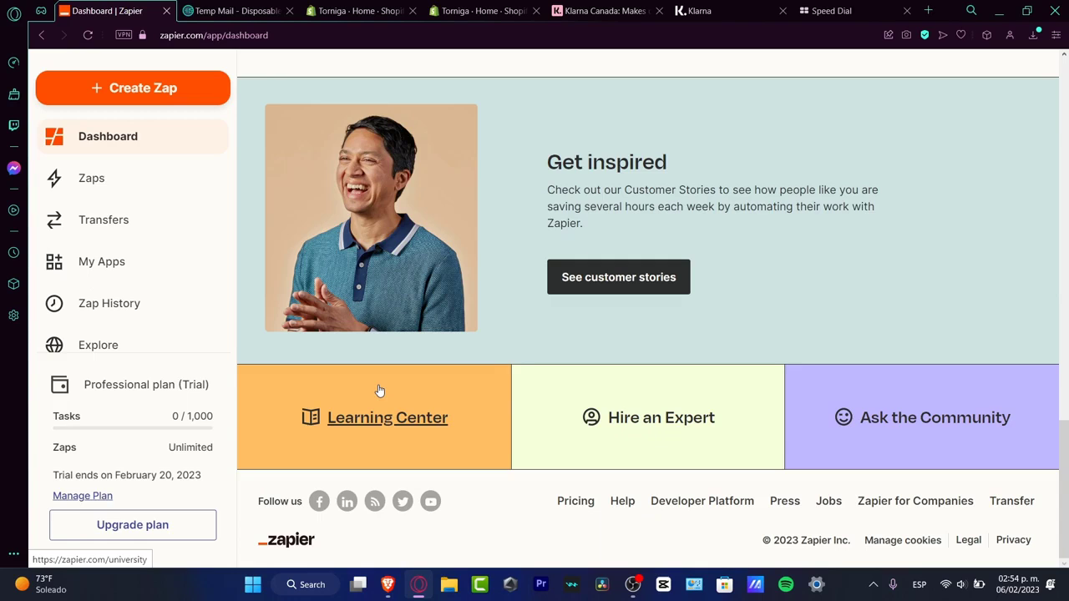
left_click(91, 178)
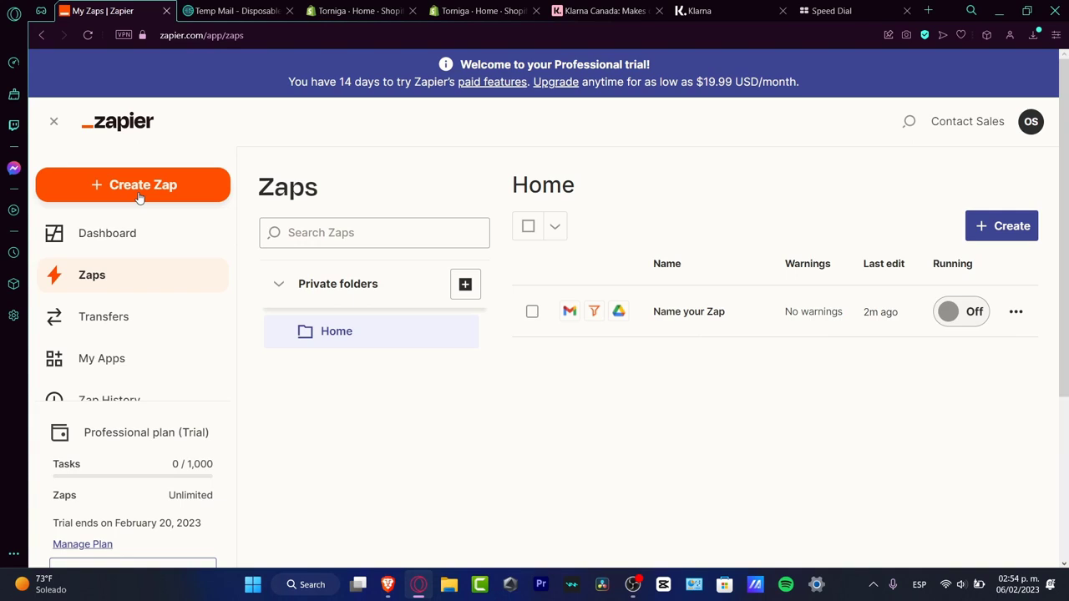
mouse_move(879, 251)
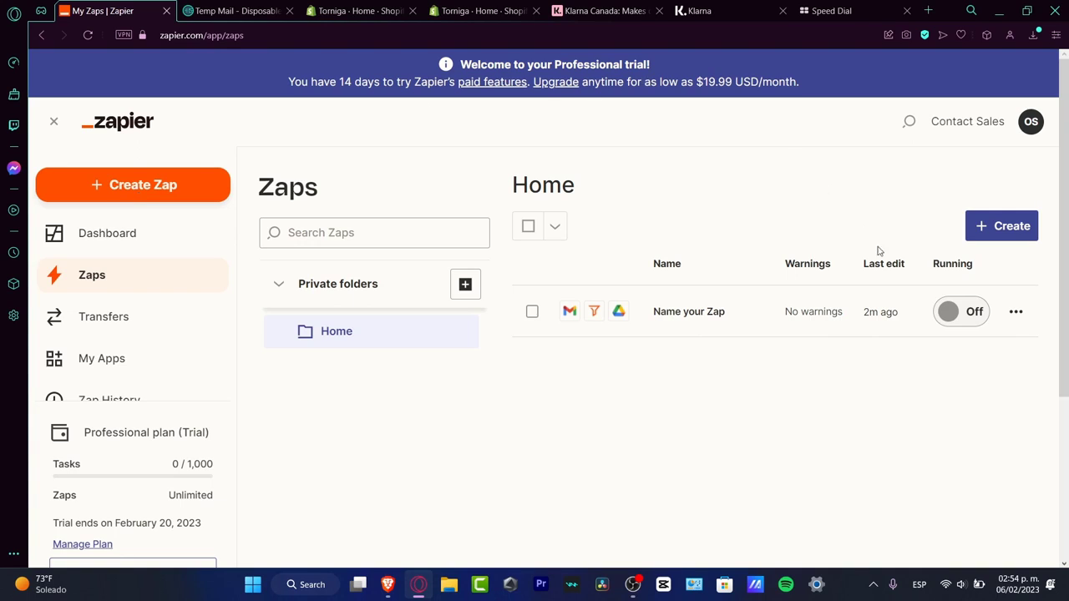
- Toggle the Gmail-to-Drive zap on and hit the missing Gmail and Drive accounts error
left_click(960, 312)
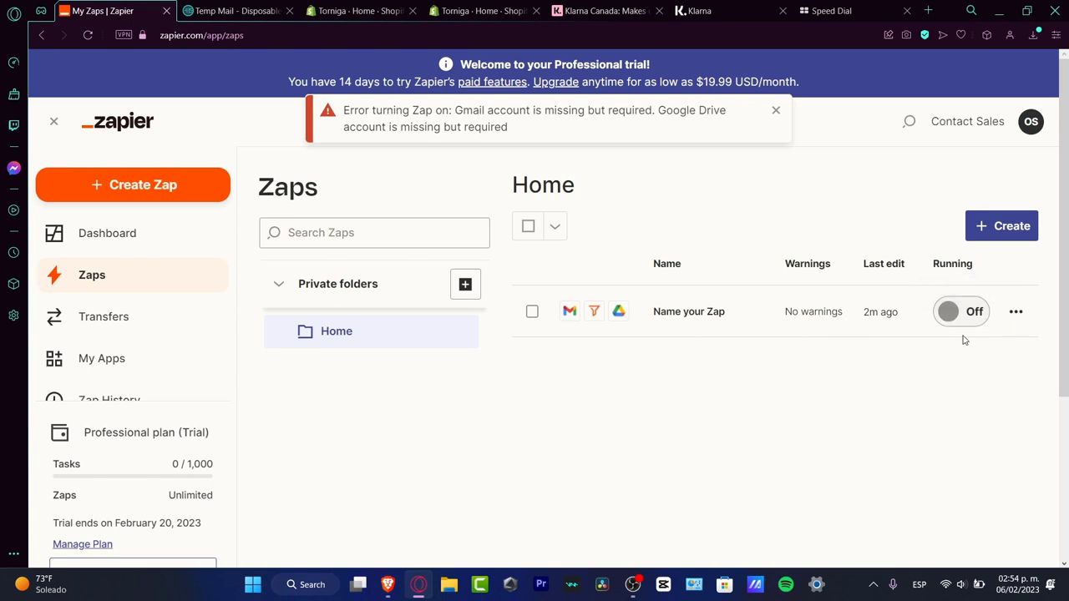
mouse_move(499, 288)
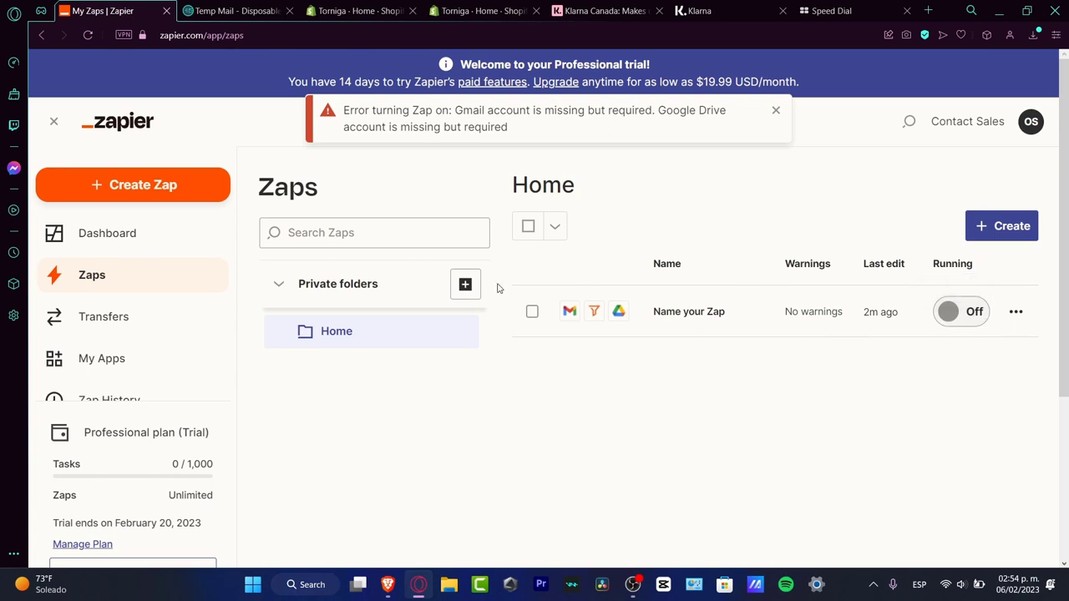
left_click(775, 109)
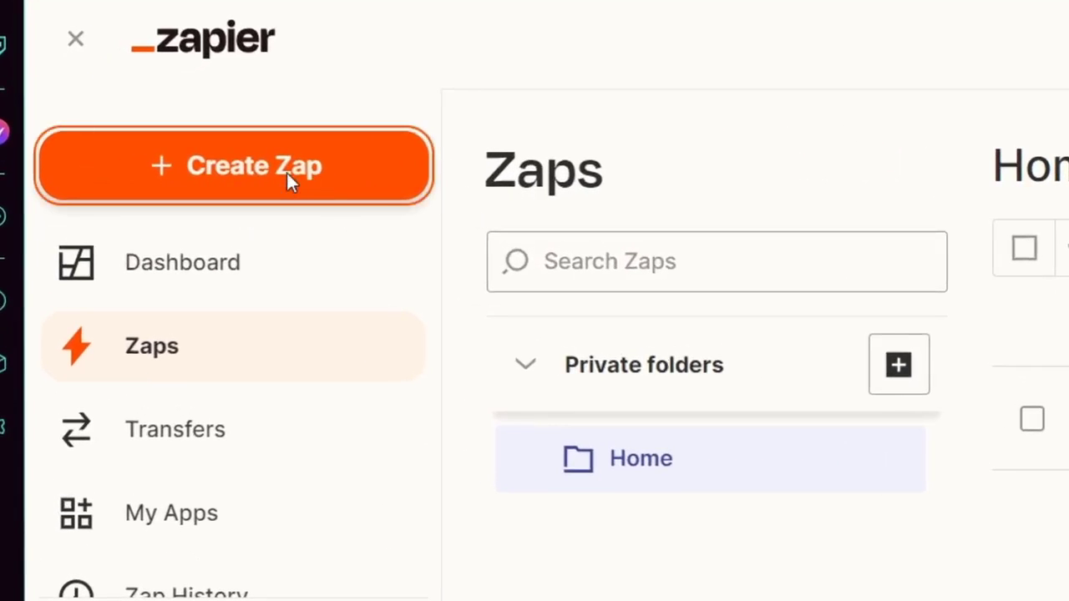
- Create a new Untitled Zap and look over its Trigger and Action steps
left_click(234, 166)
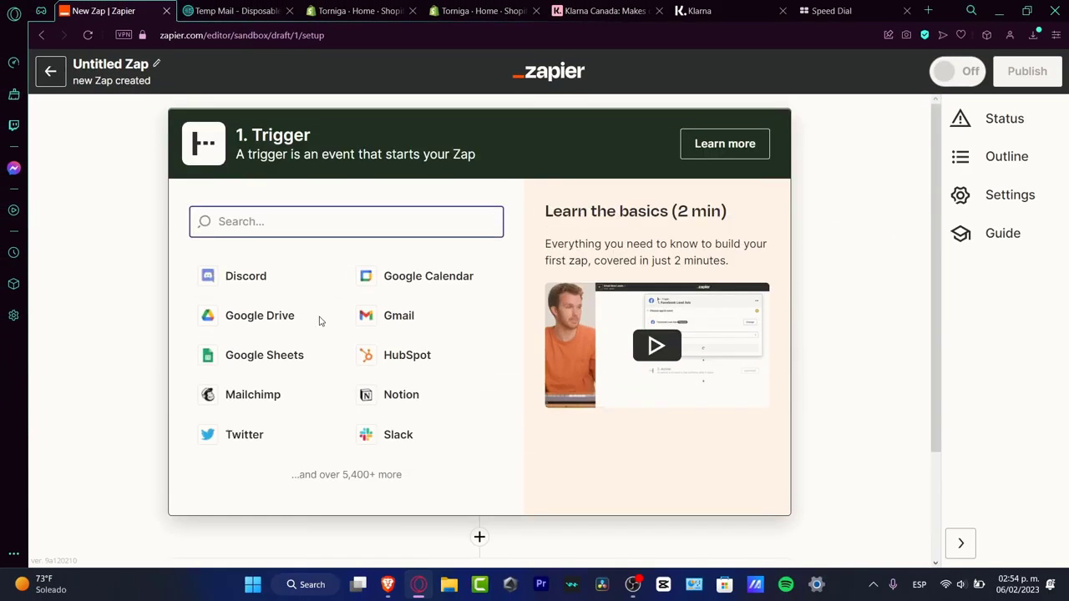
scroll("down", 3)
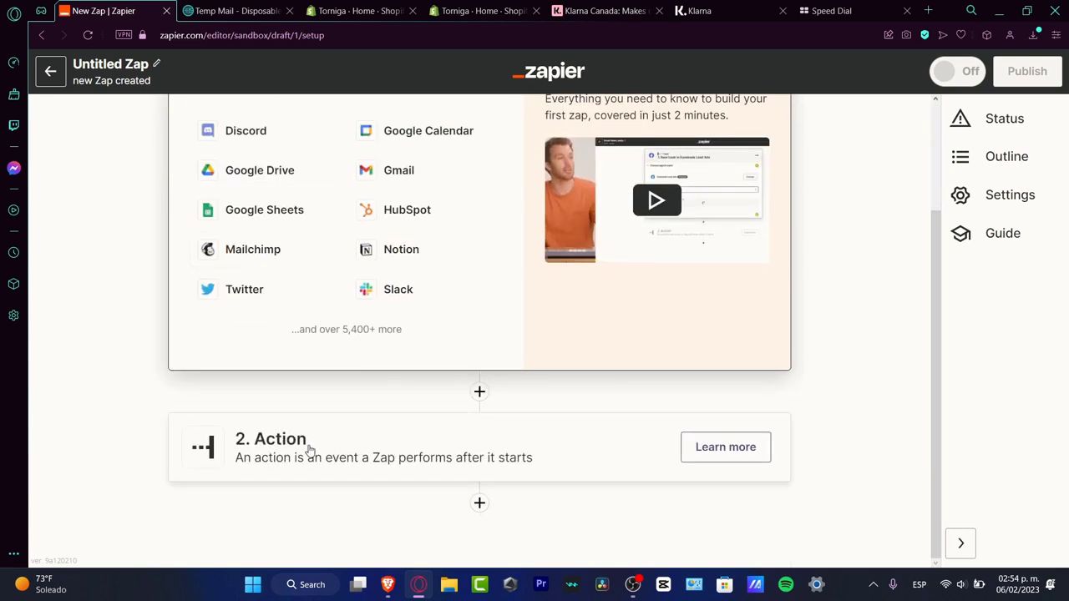
scroll("up", 3)
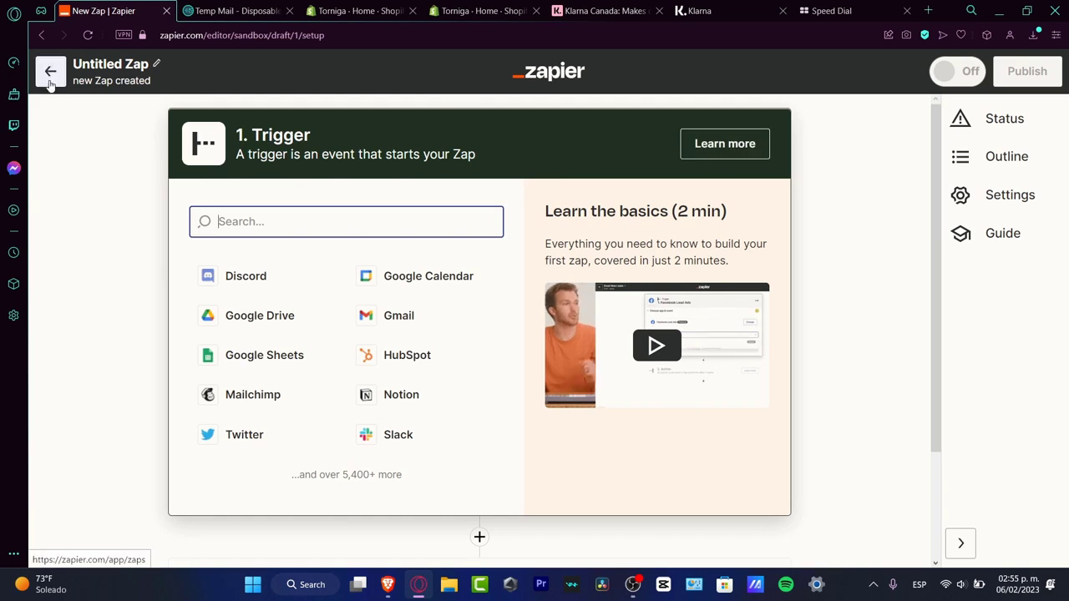
- Leave the Untitled Zap editor for the Dashboard and scroll through its templates
left_click(50, 71)
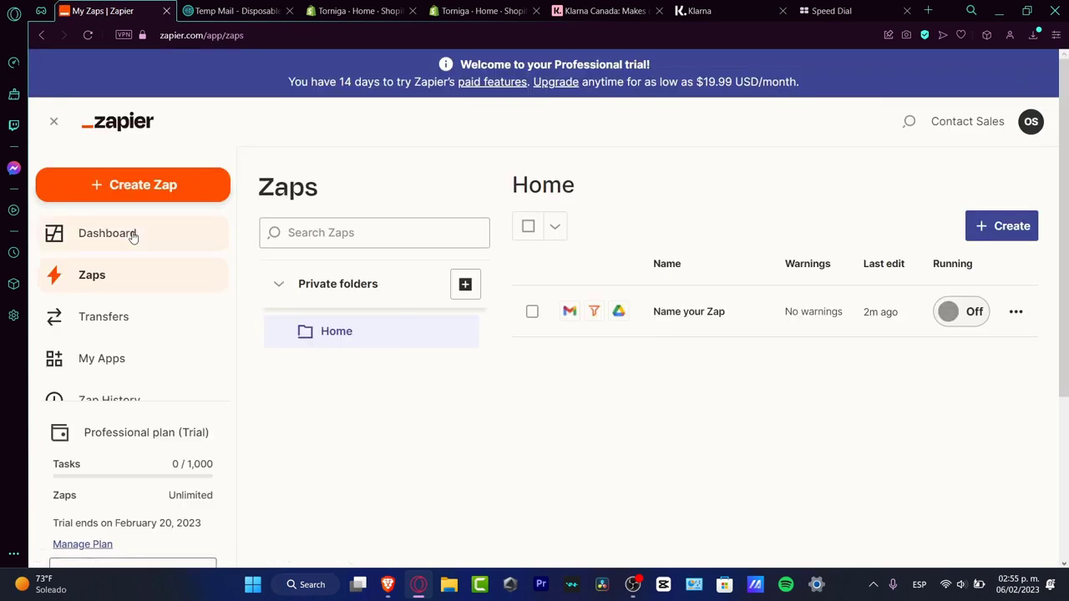
left_click(108, 233)
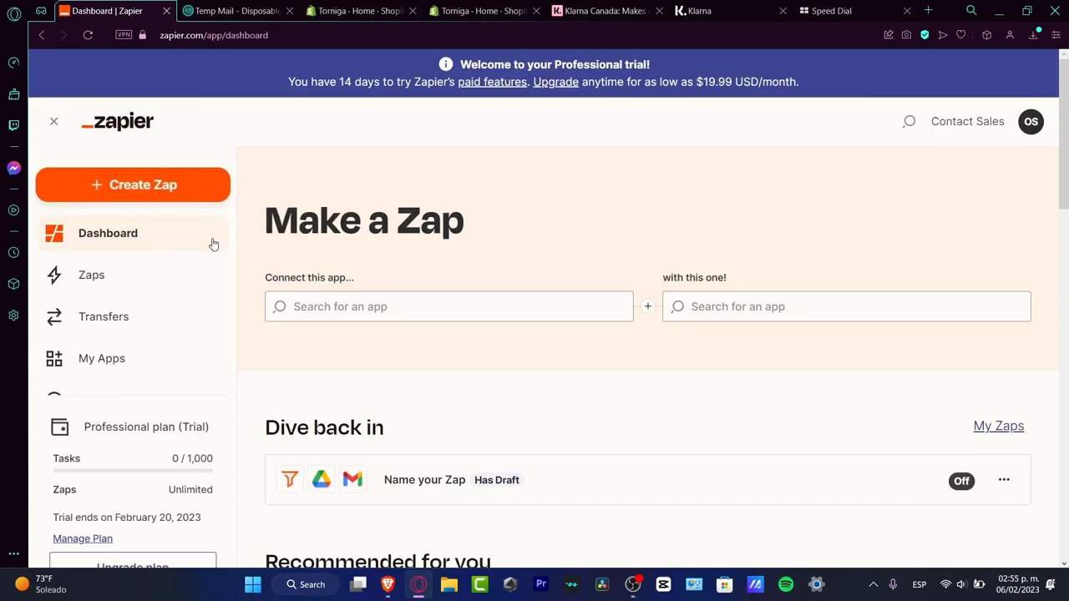
scroll("down", 3)
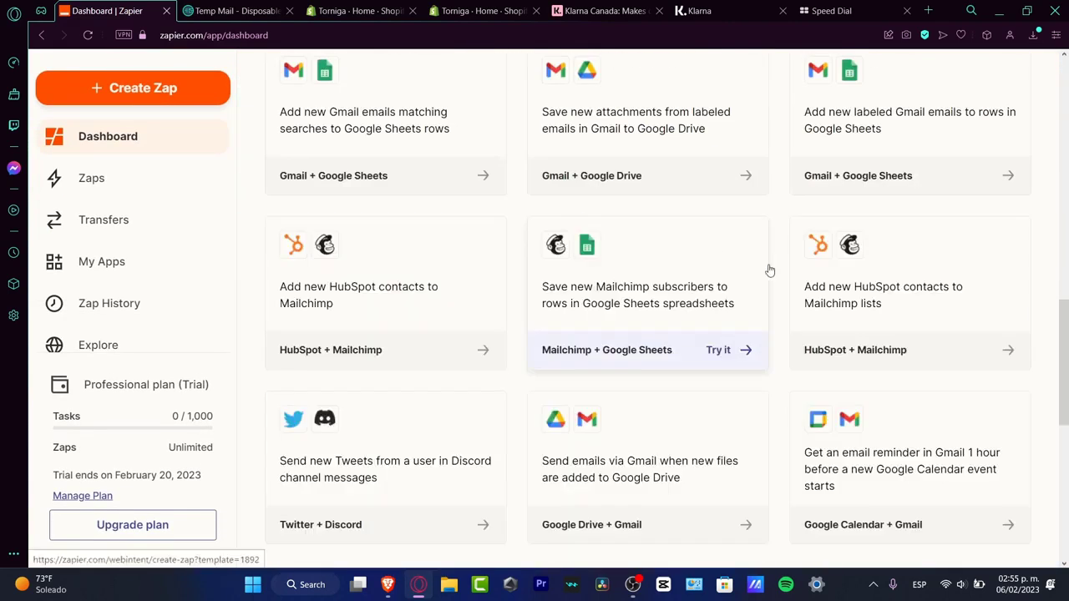
scroll("down", 3)
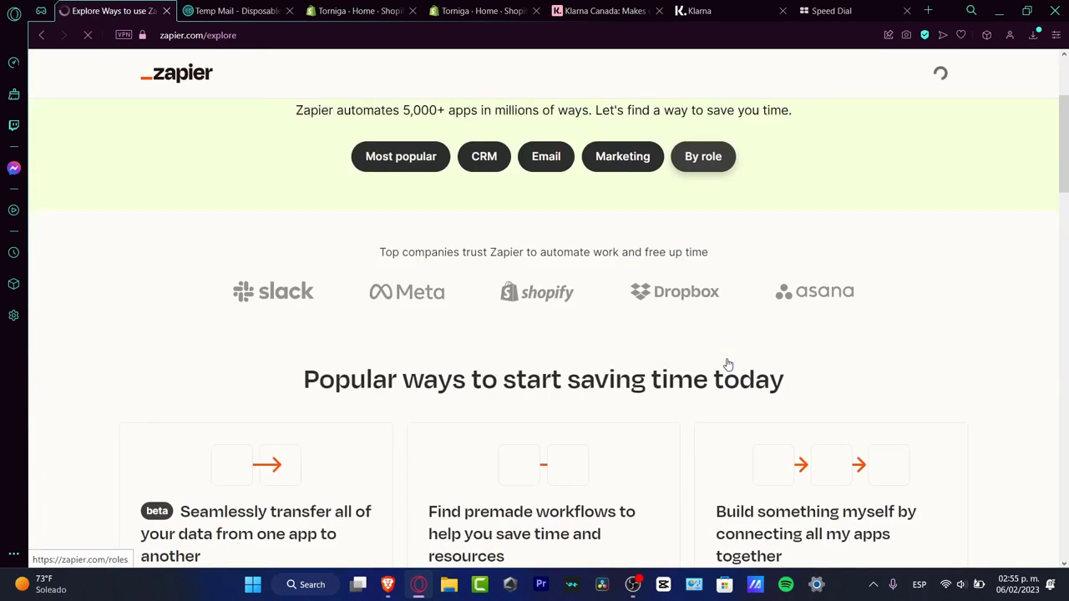
scroll("down", 3)
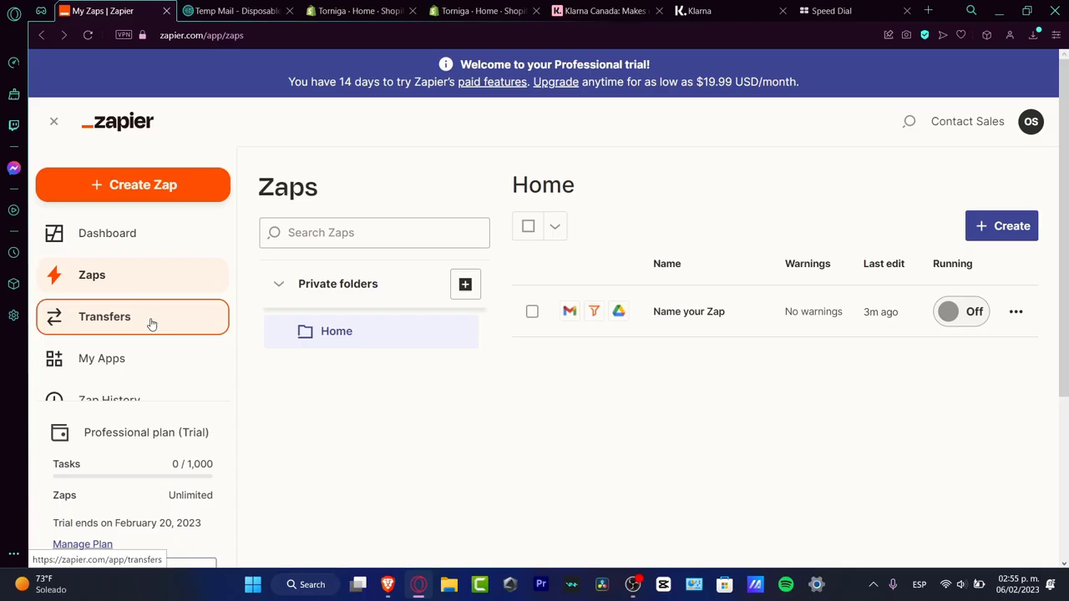
- Go to the Transfers section and scroll to its 'Create your first Transfer' introduction
left_click(104, 315)
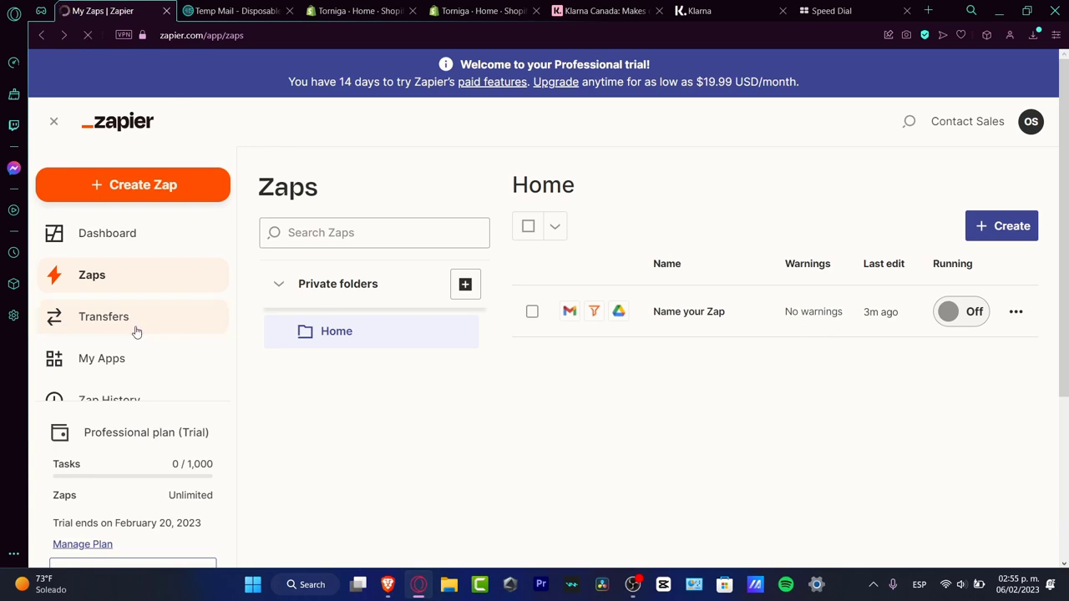
left_click(103, 317)
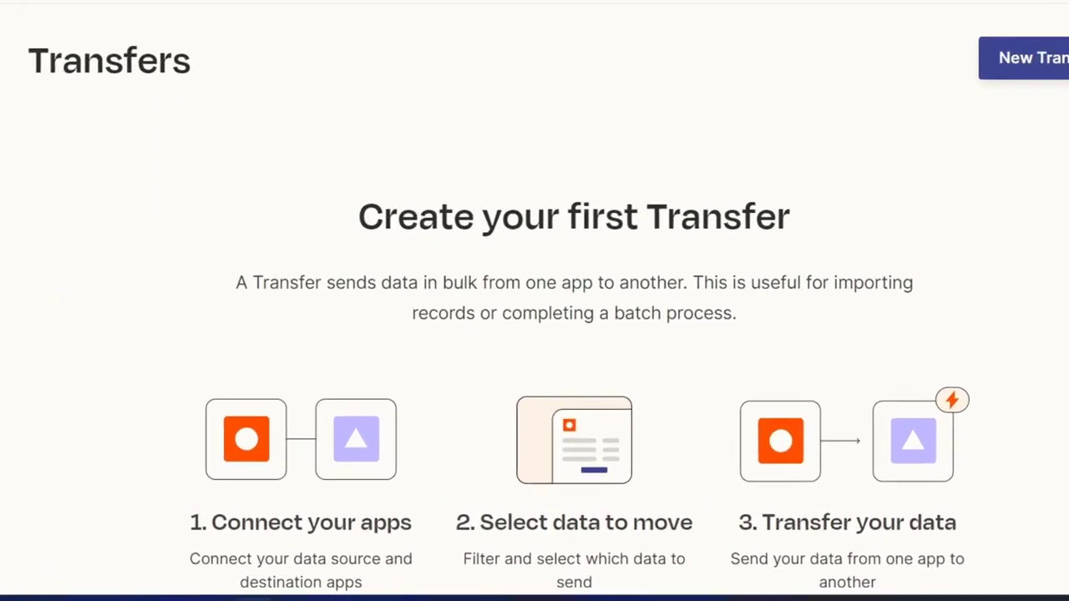
scroll("up", 3)
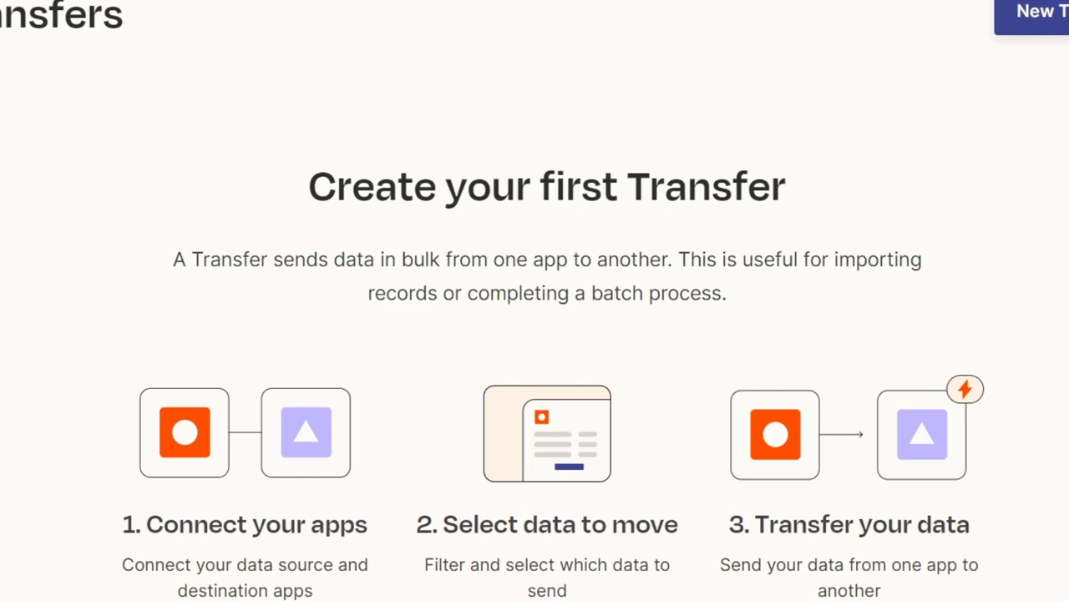
scroll("down", 3)
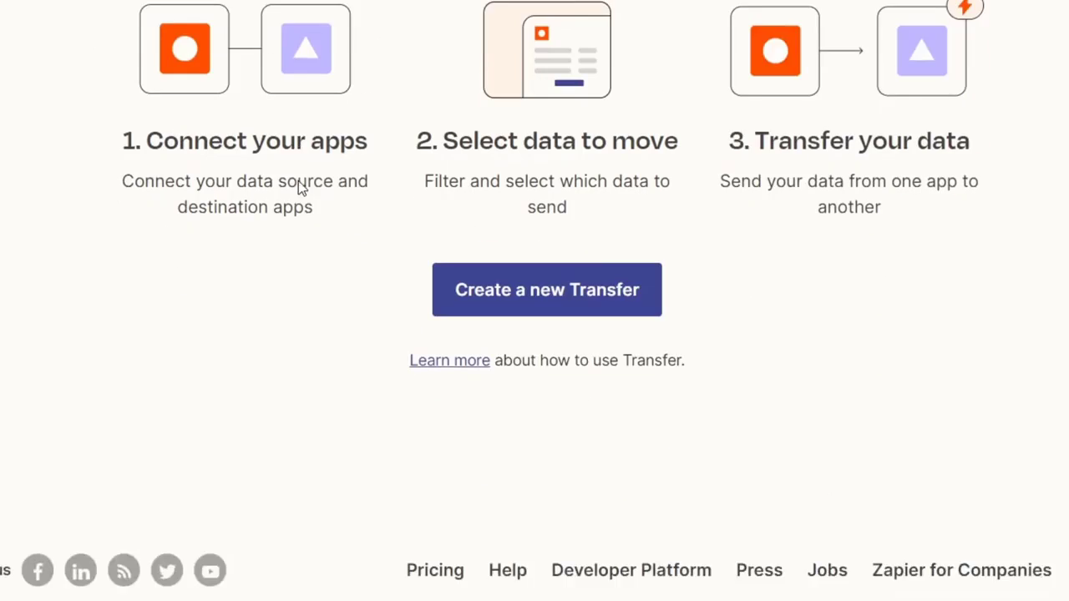
scroll("down", 3)
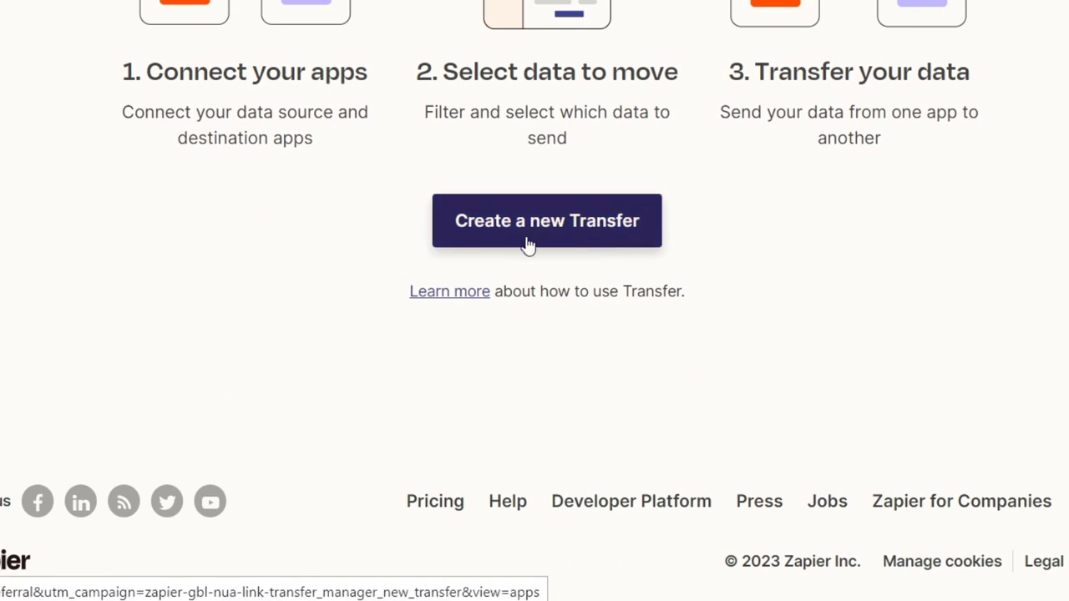
- Start a new transfer to reach the 'Send data from one app to another' setup page
left_click(546, 220)
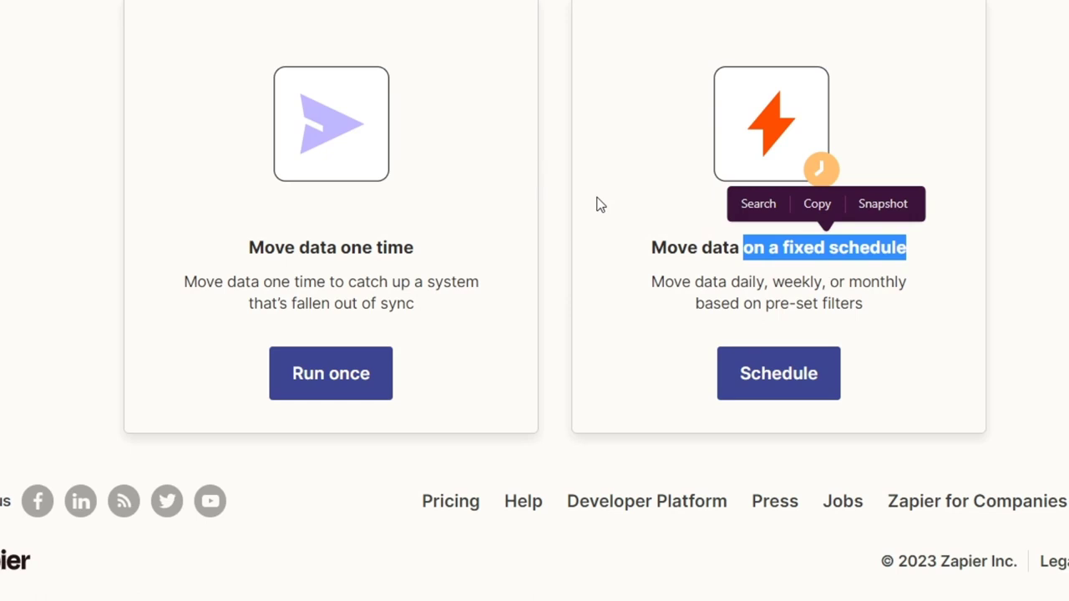
mouse_move(654, 202)
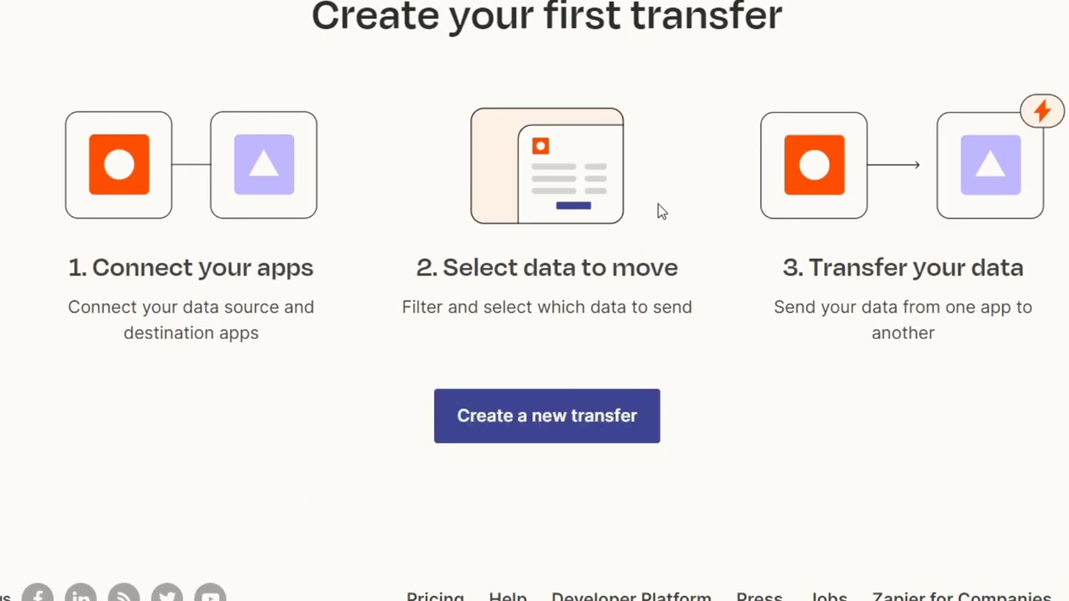
scroll("down", 3)
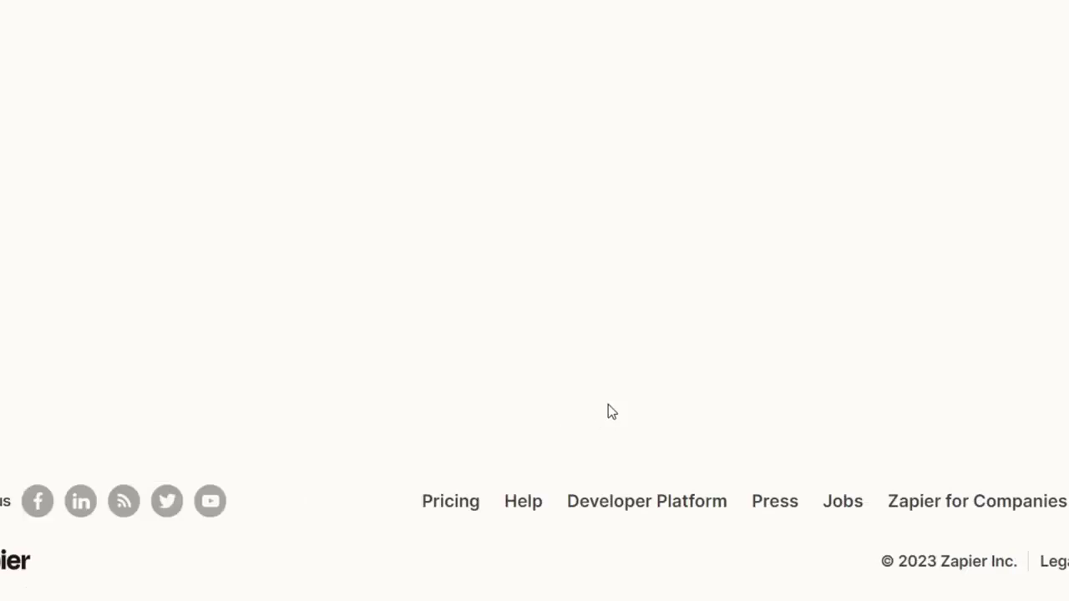
scroll("up", 3)
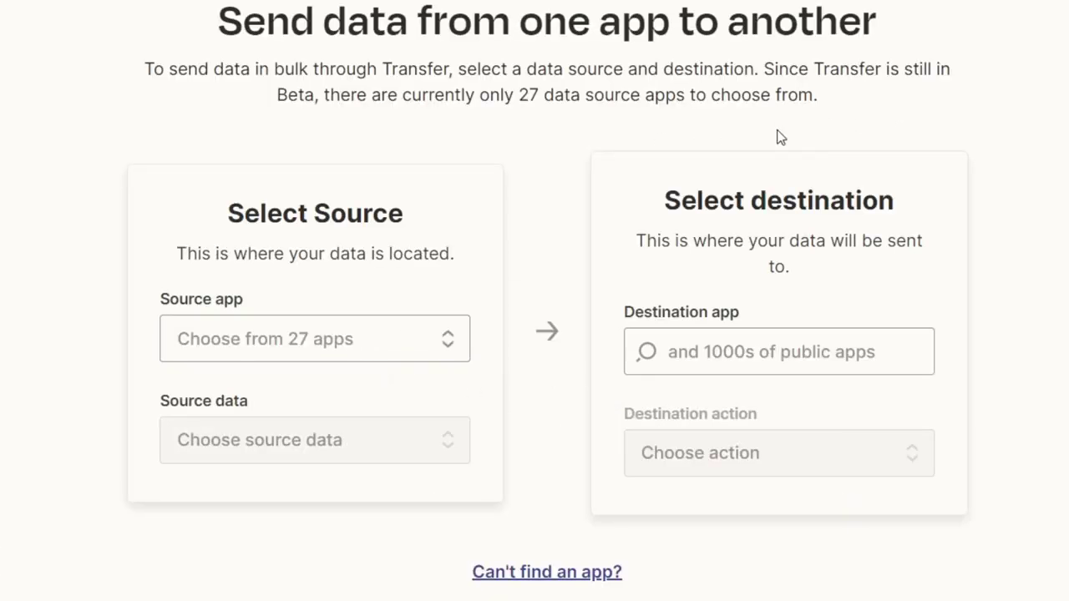
mouse_move(793, 229)
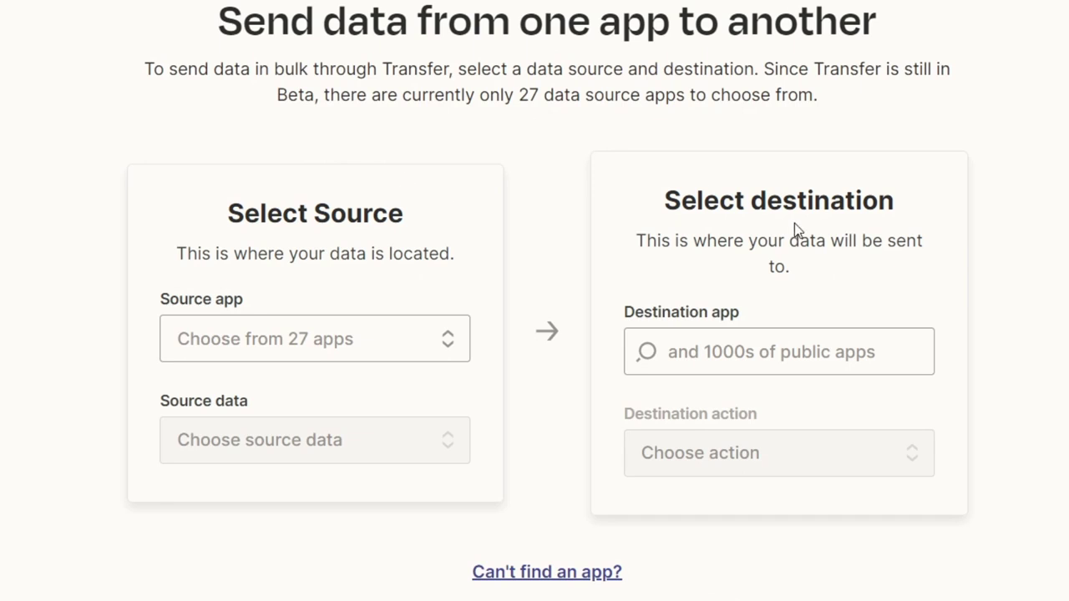
- Set the transfer source to Google Sheets with Spreadsheet Row as the data
scroll("down", 3)
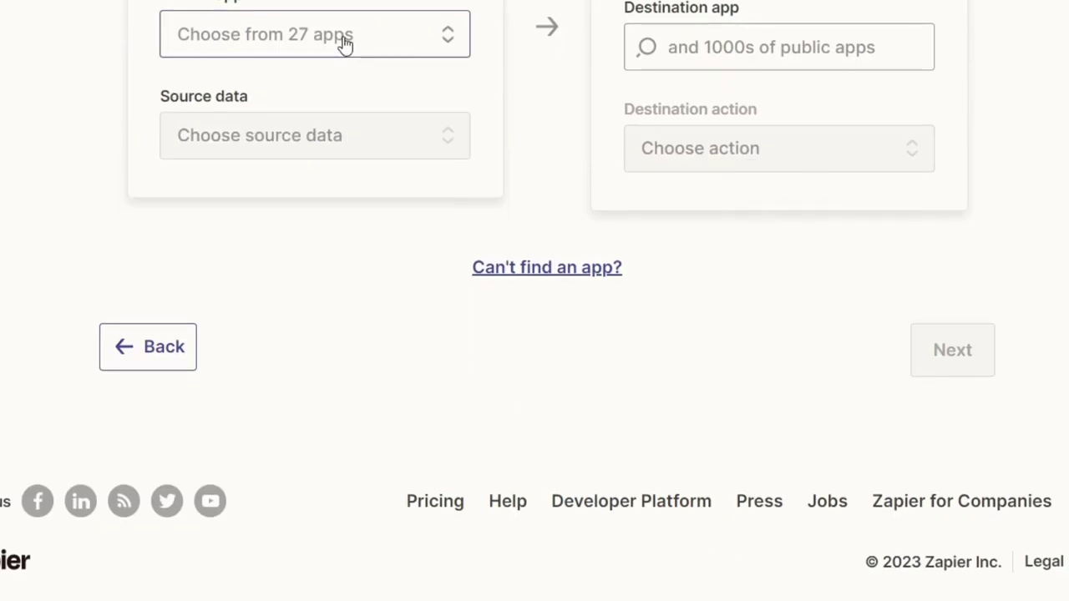
left_click(314, 35)
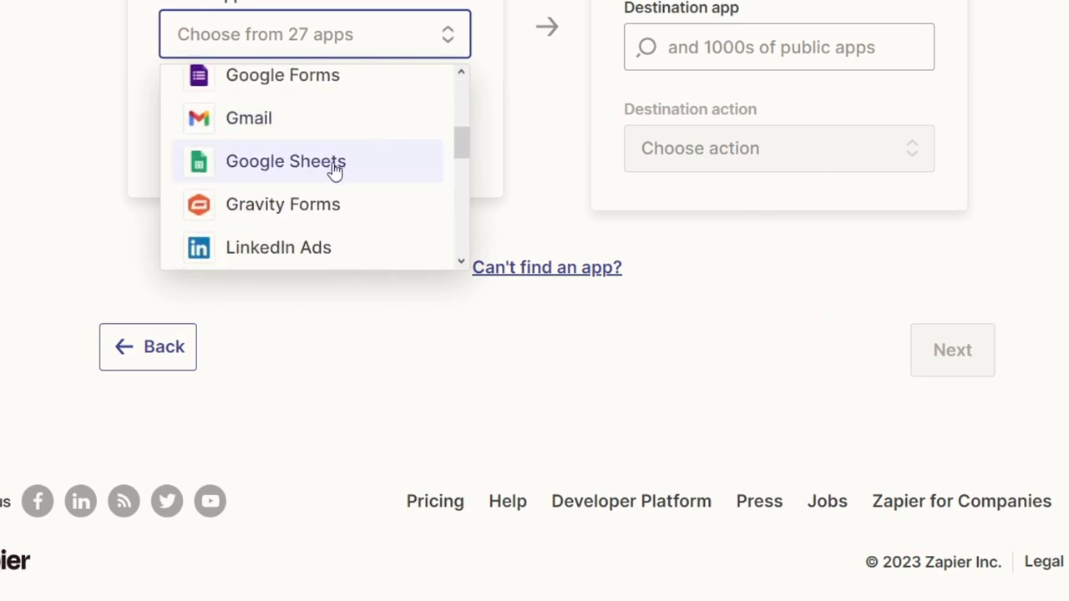
left_click(285, 161)
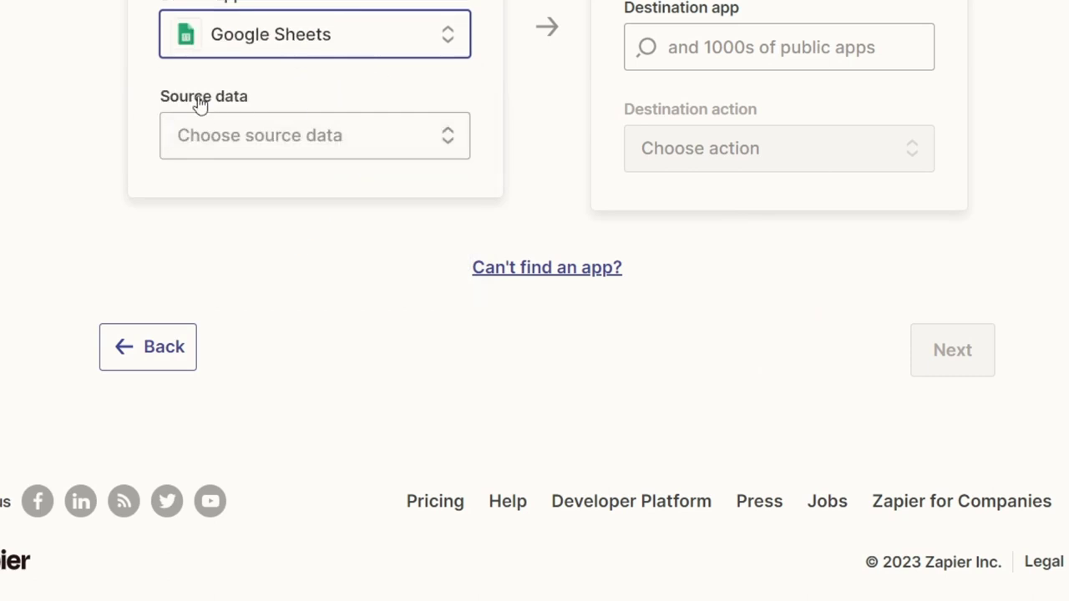
left_click(314, 135)
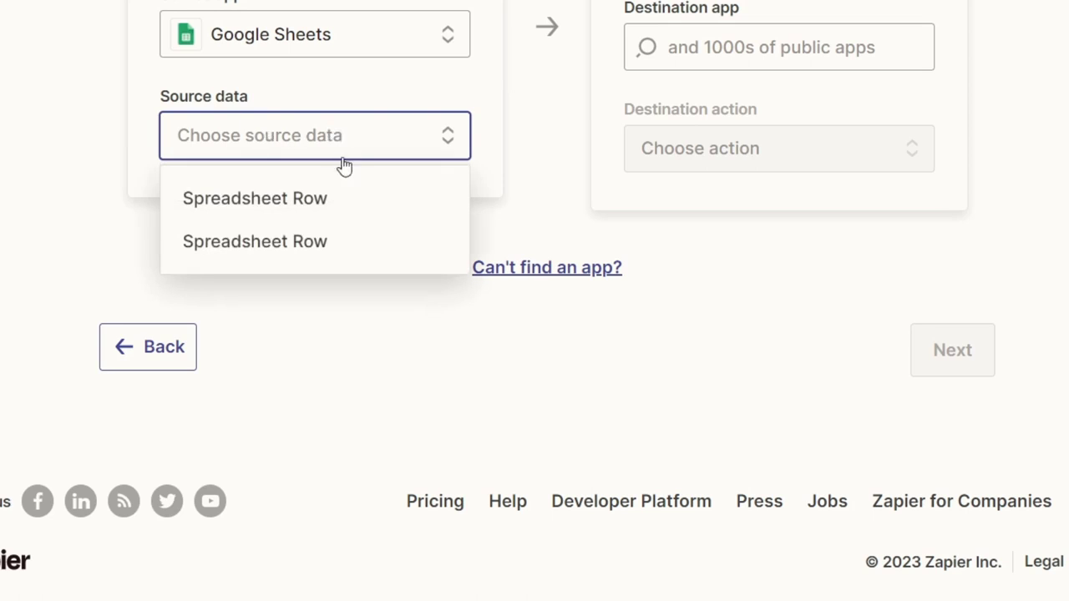
left_click(255, 198)
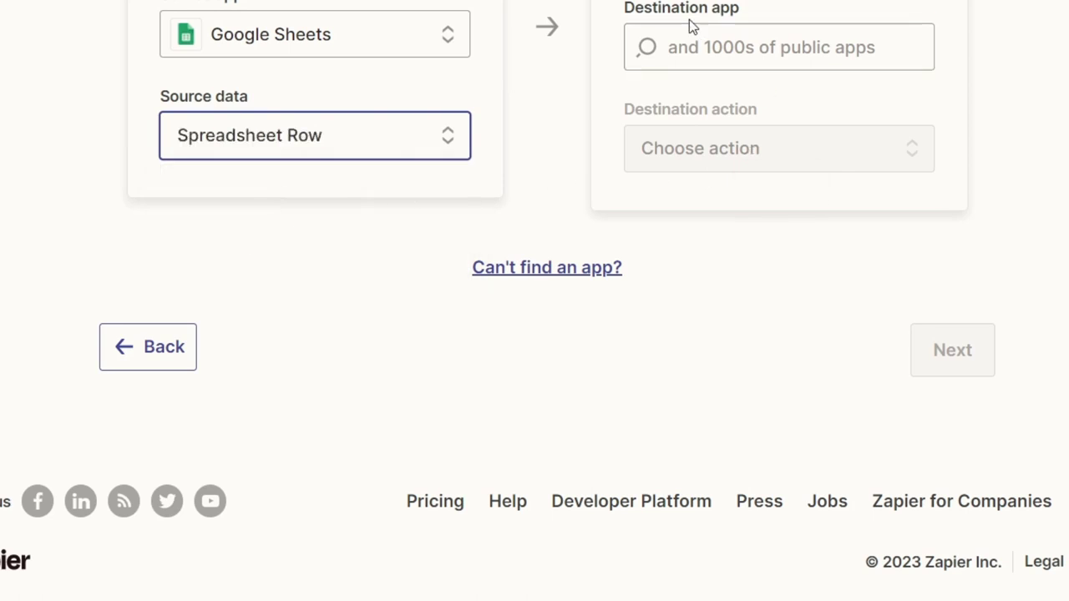
- Set Notion as the destination app with the Update Database Item action
left_click(776, 47)
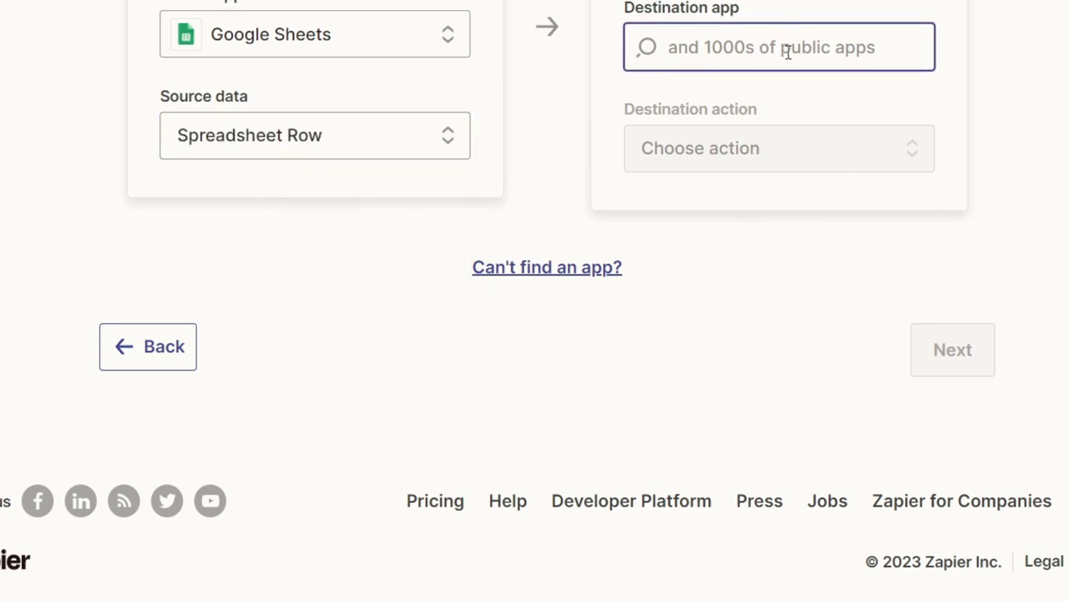
type("not")
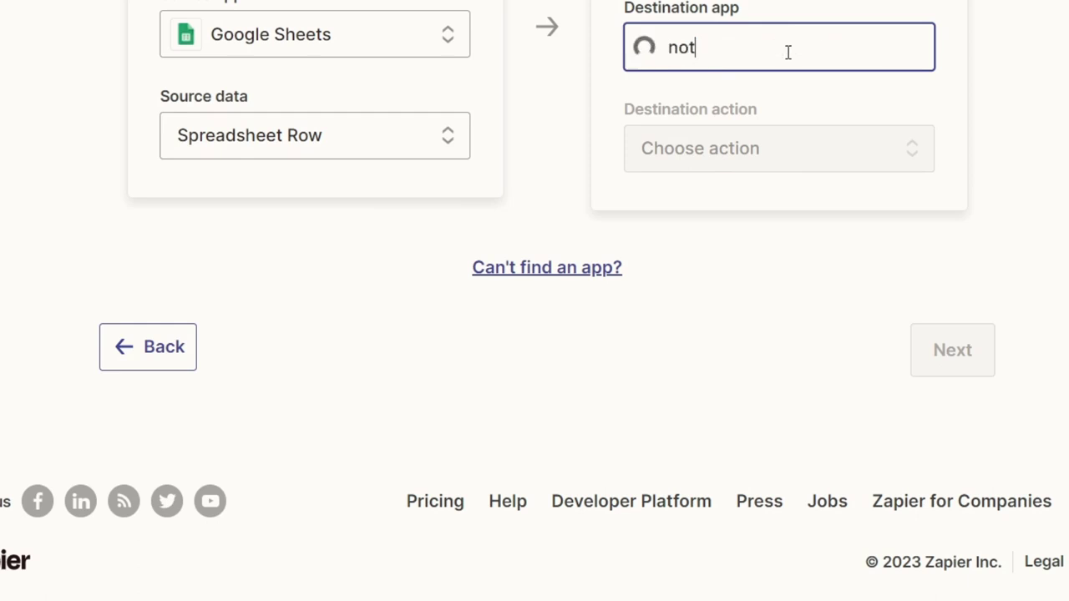
type("not")
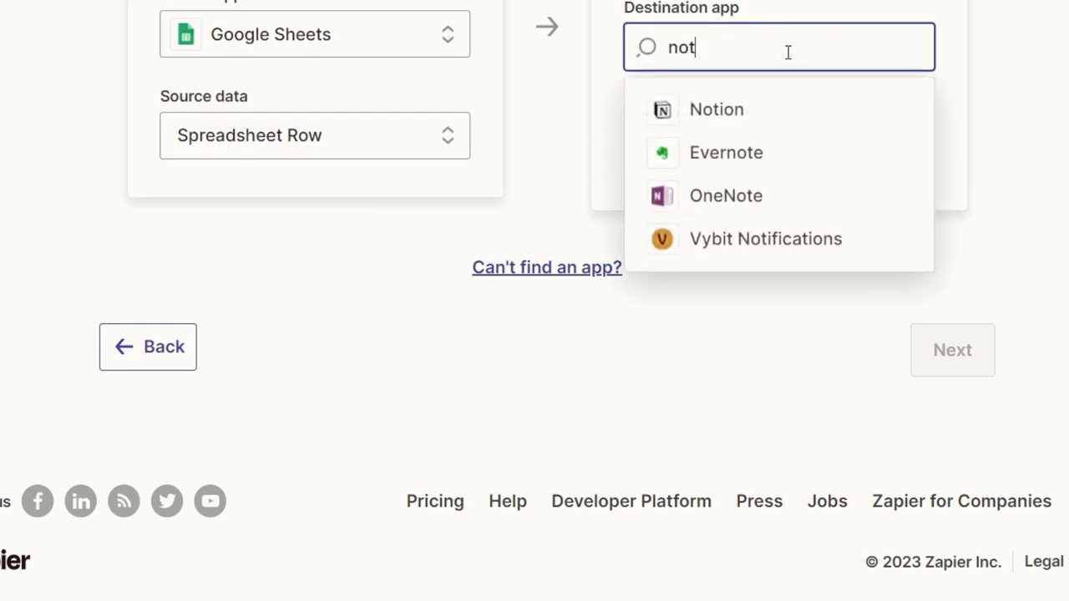
left_click(716, 109)
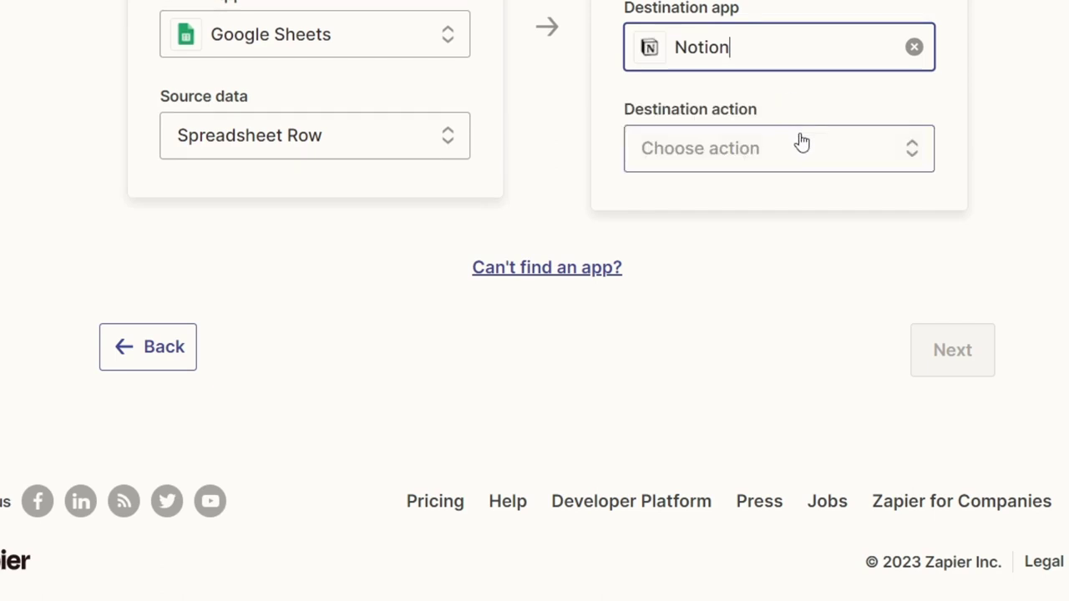
left_click(778, 148)
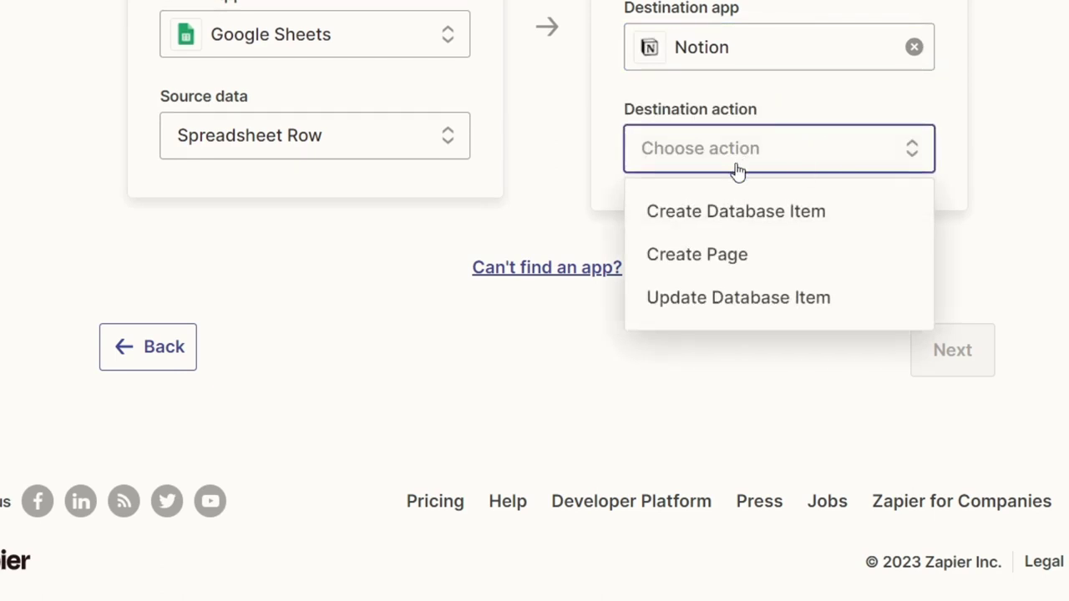
mouse_move(968, 232)
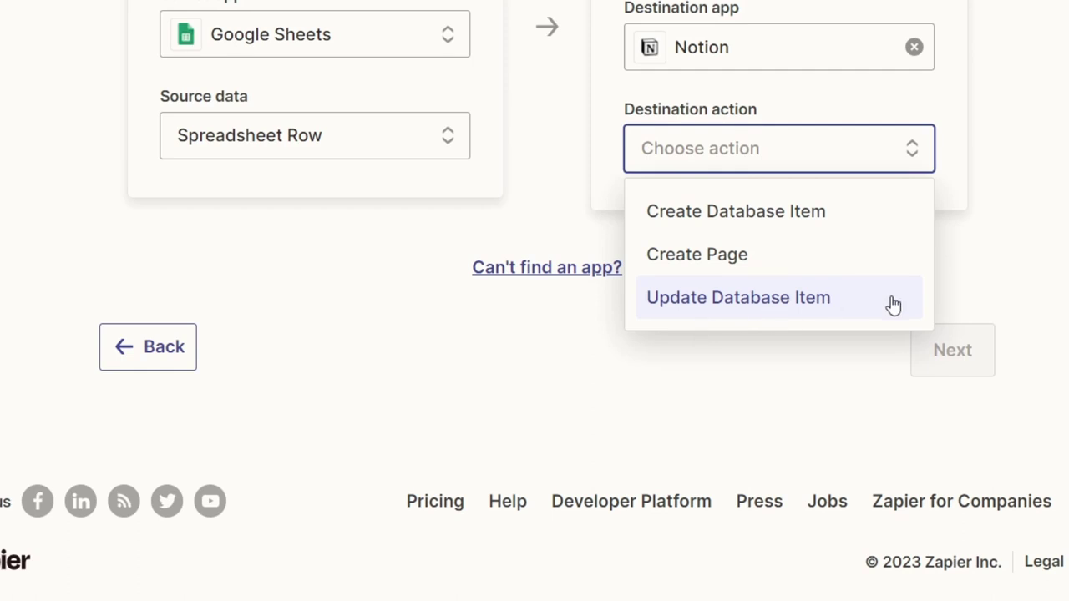
left_click(736, 210)
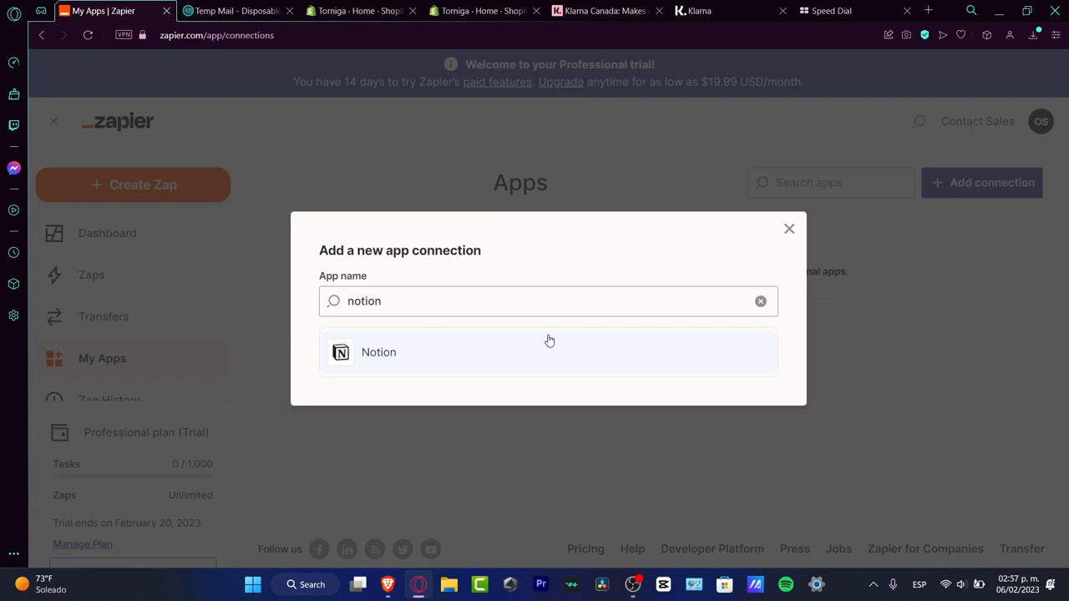
mouse_move(735, 226)
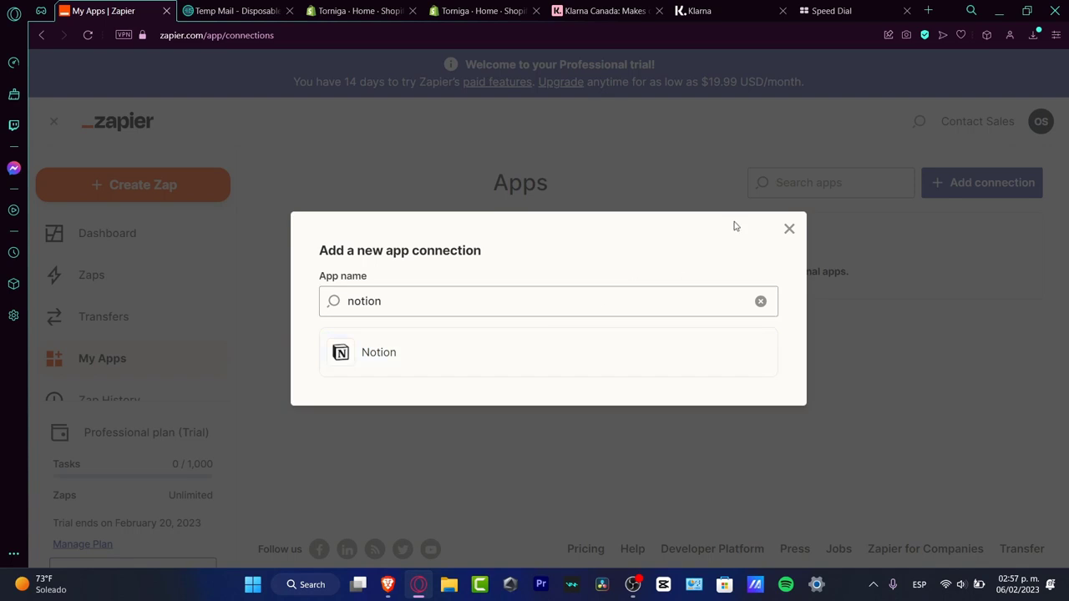
- Close the 'Add a new app connection' dialog on My Apps
left_click(789, 228)
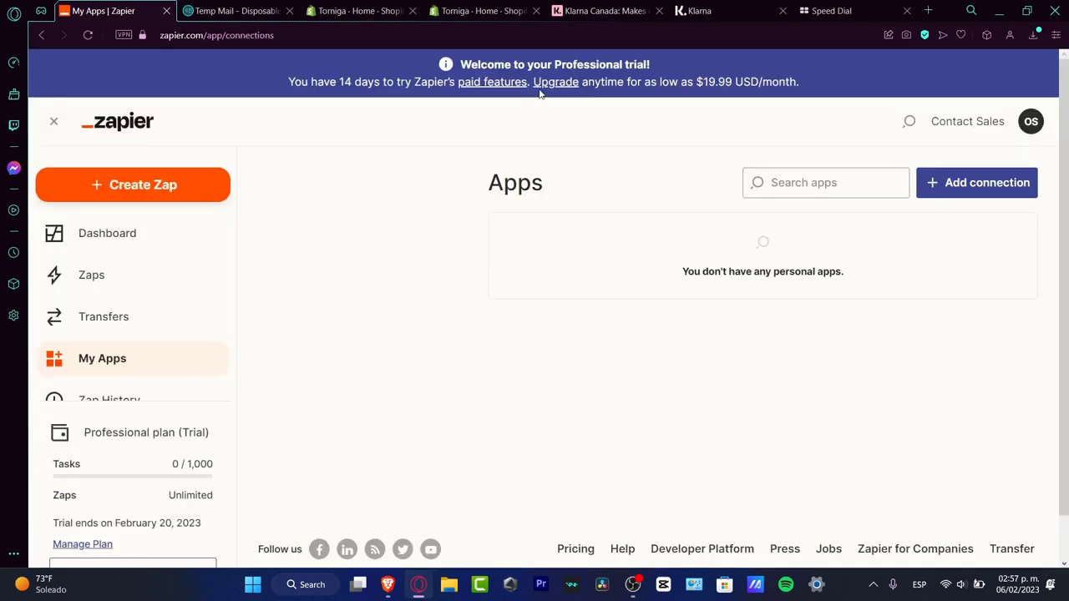
- Open the Starter (750 Tasks) plan upgrade page from the trial banner
left_click(556, 82)
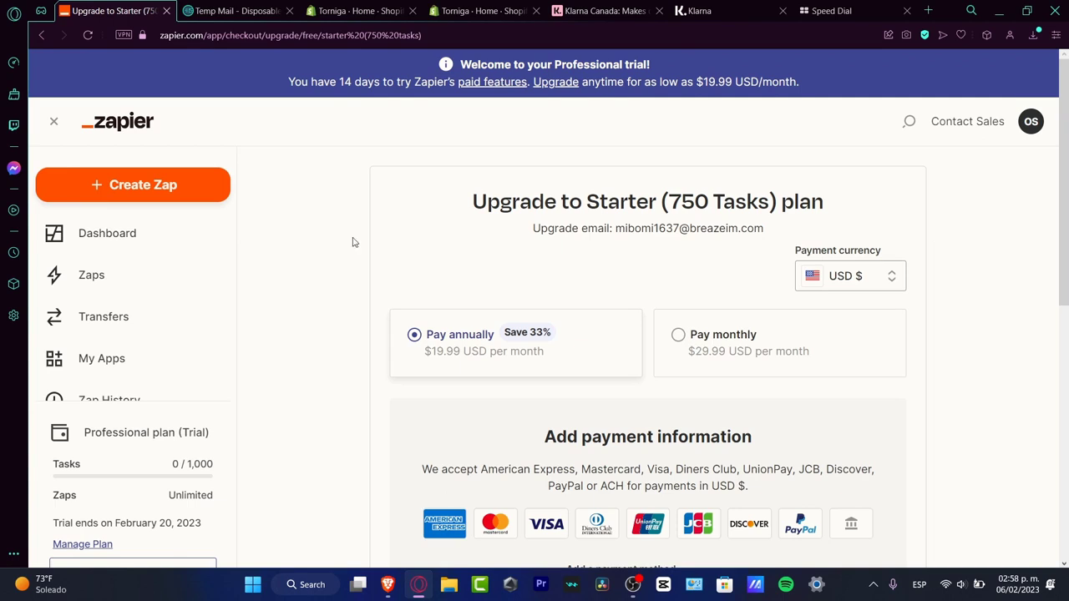
- Return to the Dashboard listing the Google Sheets → Notion and untitled Zap drafts
scroll("down", 3)
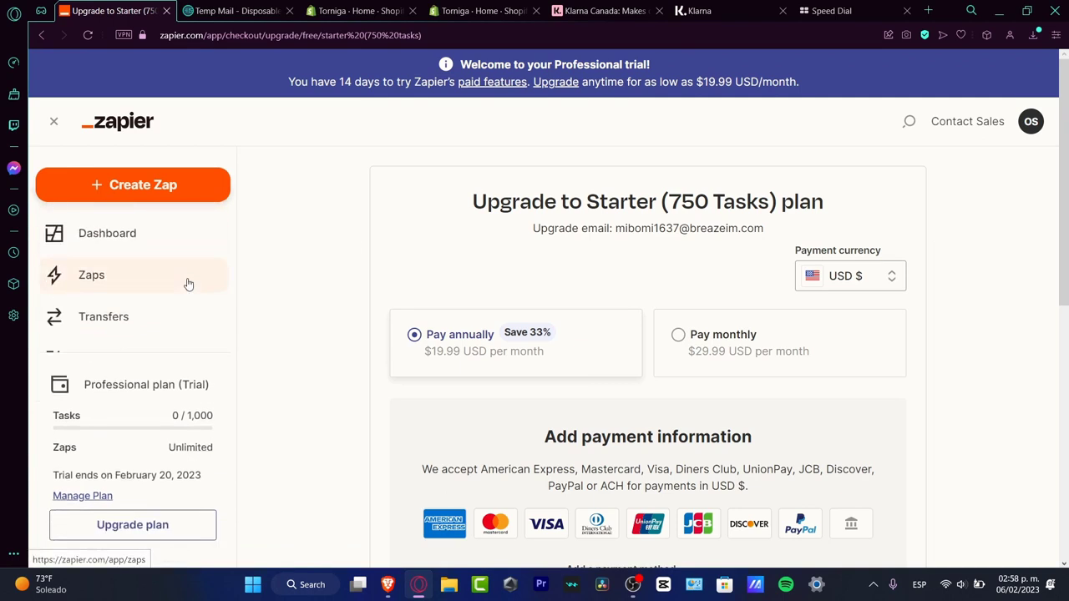
left_click(107, 233)
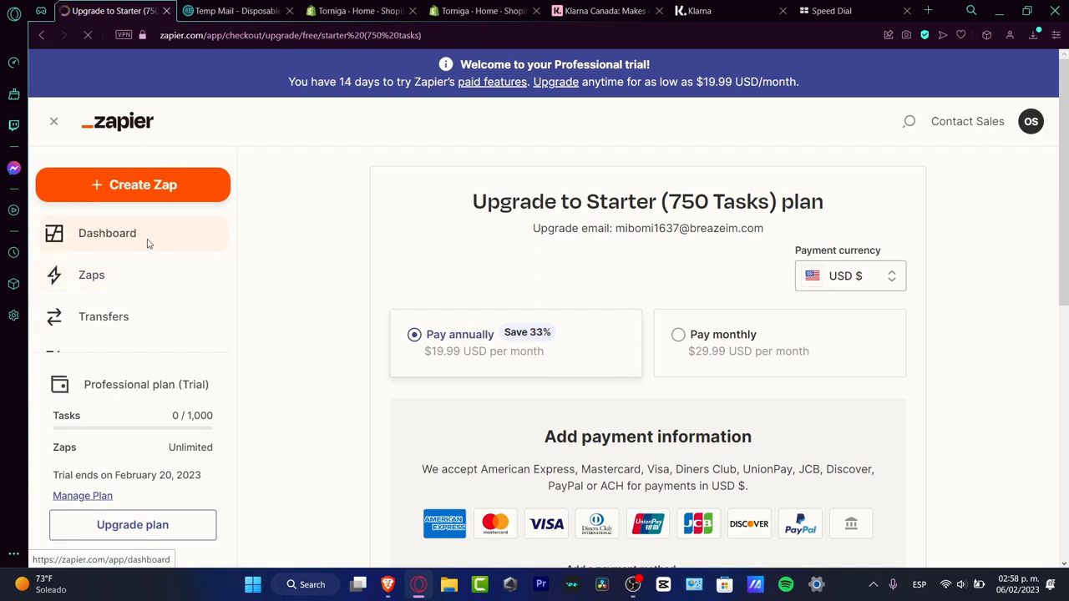
left_click(107, 233)
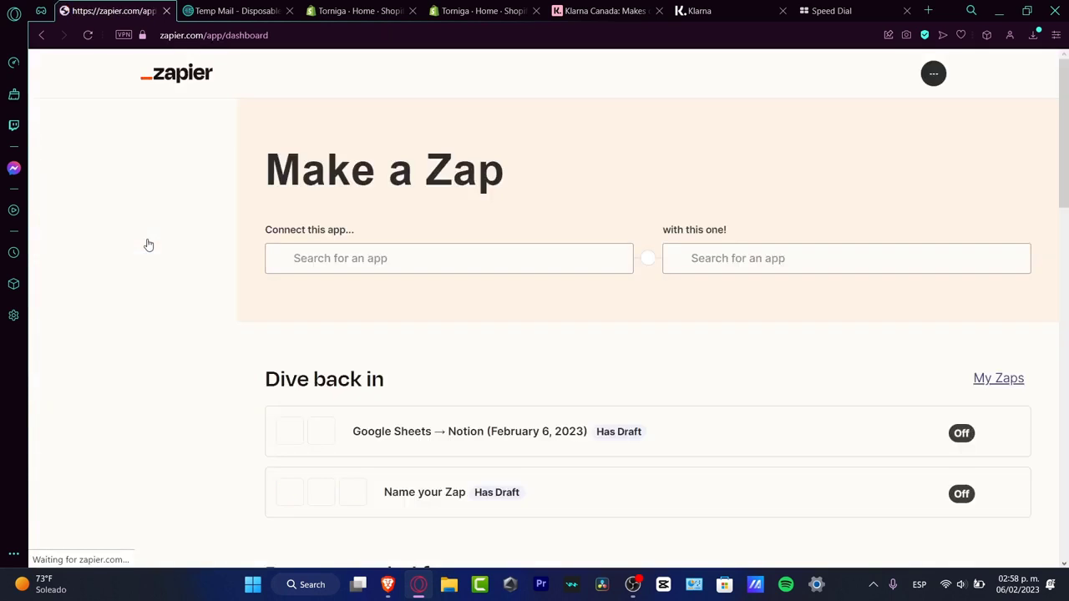